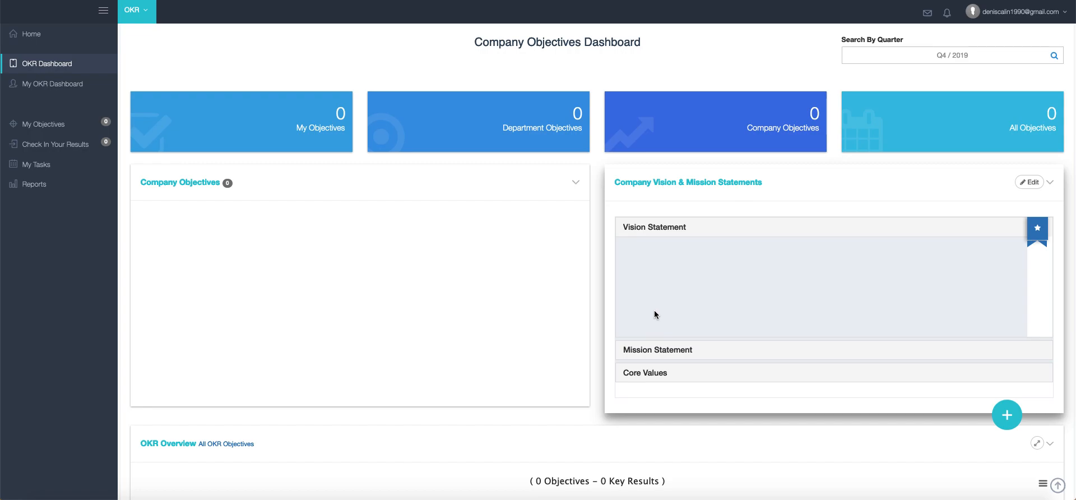
pyautogui.moveTo(984, 412)
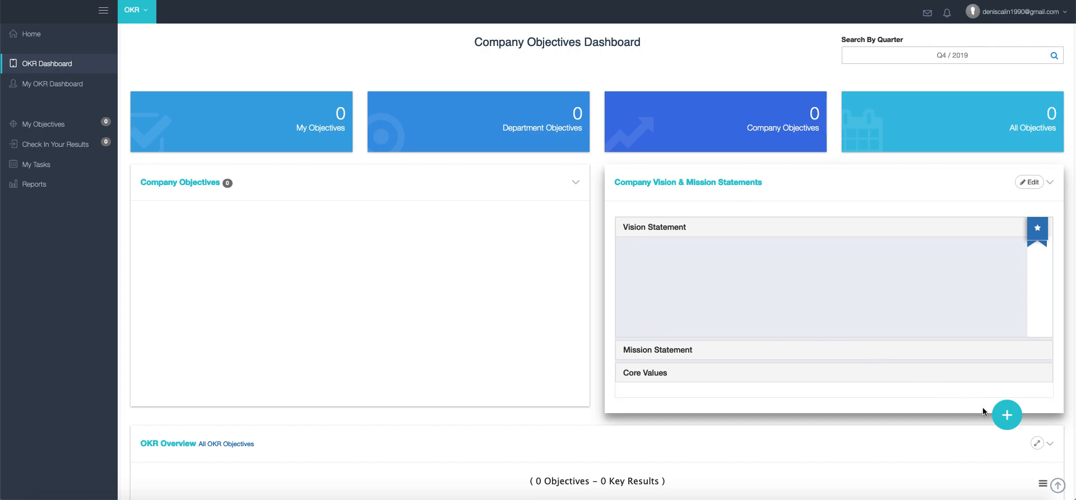
# Start a new objective from the Company Objectives Dashboard with the round plus button.
pyautogui.click(1006, 414)
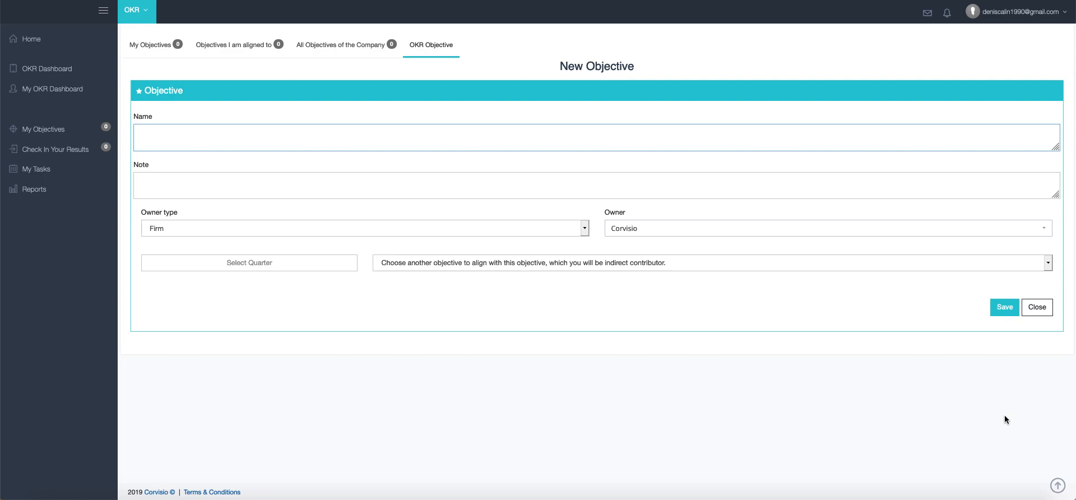
# Name the objective 'Increase Quarterly Revenue', keeping Firm as the owner type.
pyautogui.write('Increase Quart')
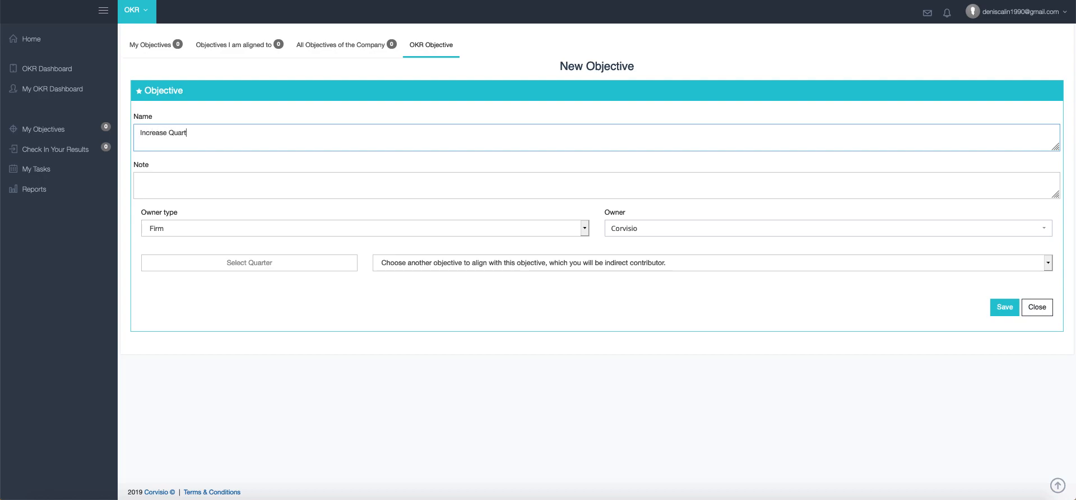
pyautogui.write('erly RE')
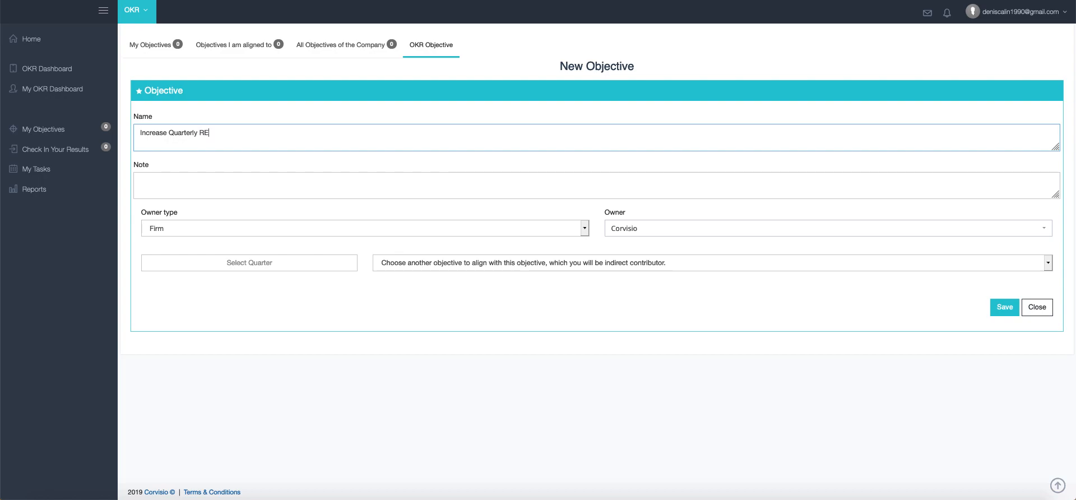
pyautogui.write('venue')
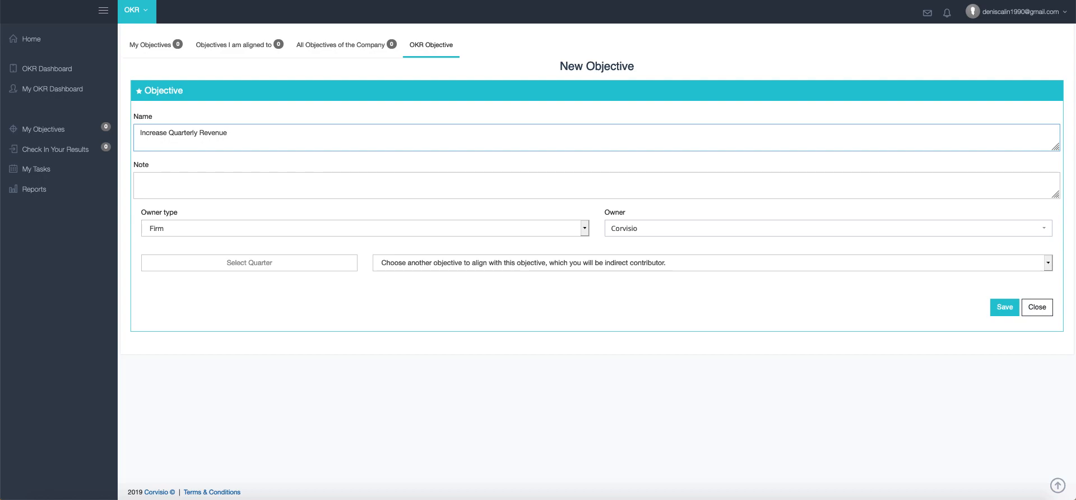
pyautogui.moveTo(547, 295)
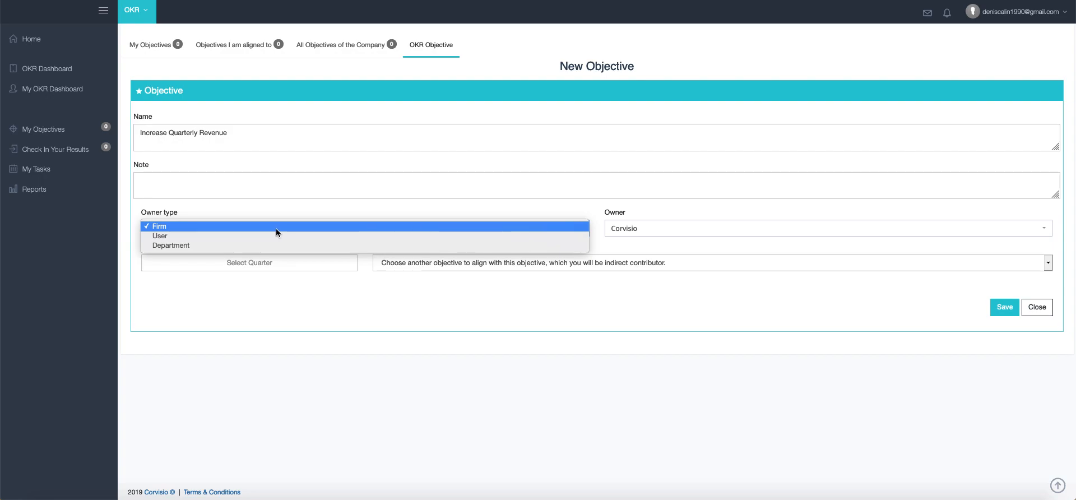
pyautogui.click(158, 226)
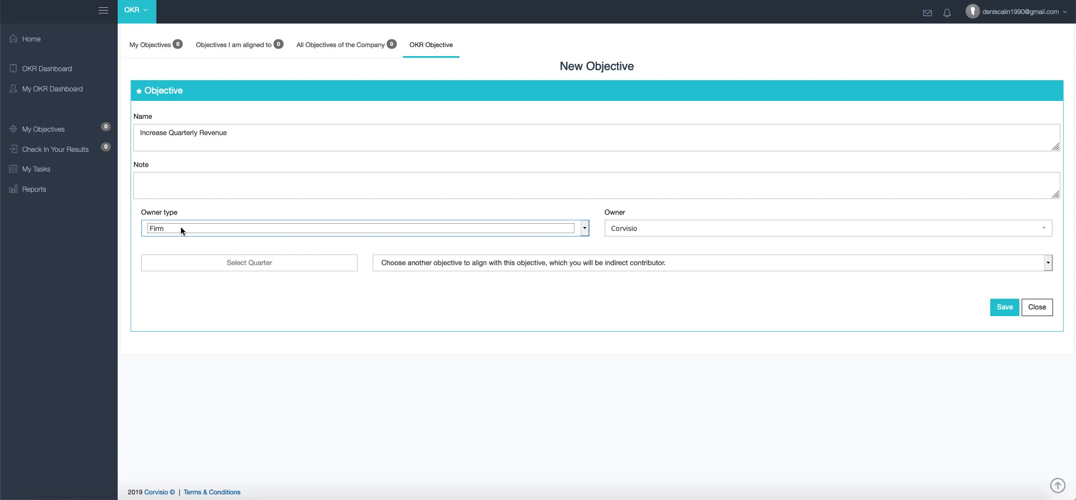
# Set the objective's quarter to Q4 2019 (Oct–Dec) and save it.
pyautogui.click(249, 262)
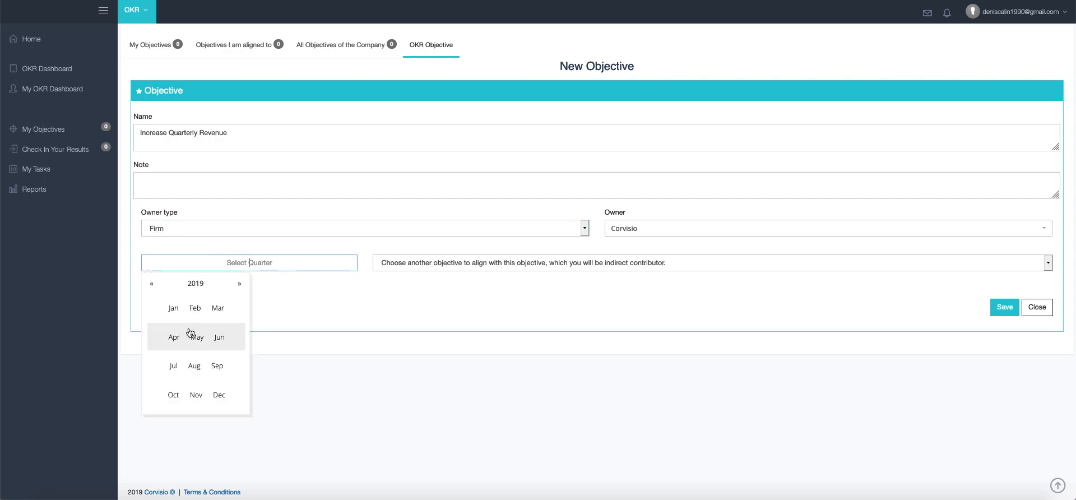
pyautogui.click(196, 394)
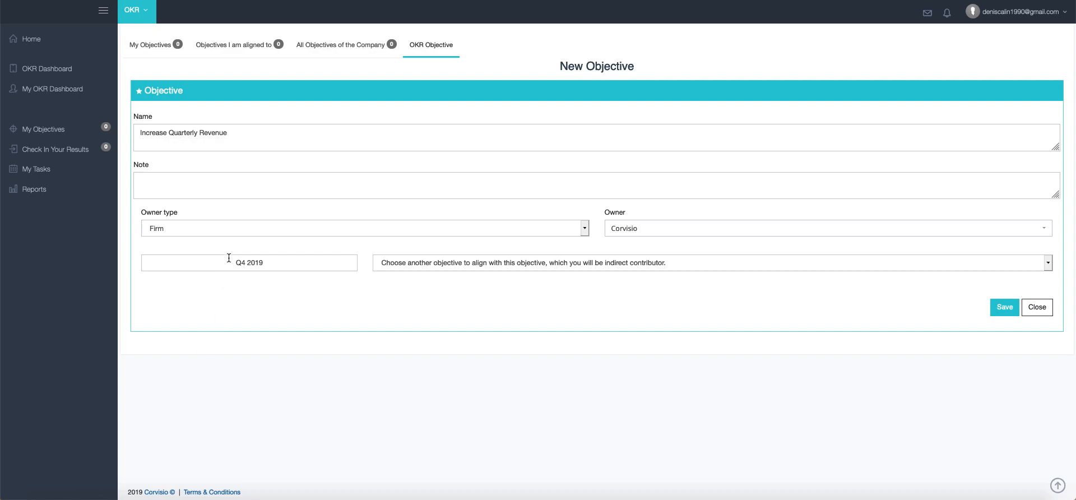
pyautogui.click(248, 262)
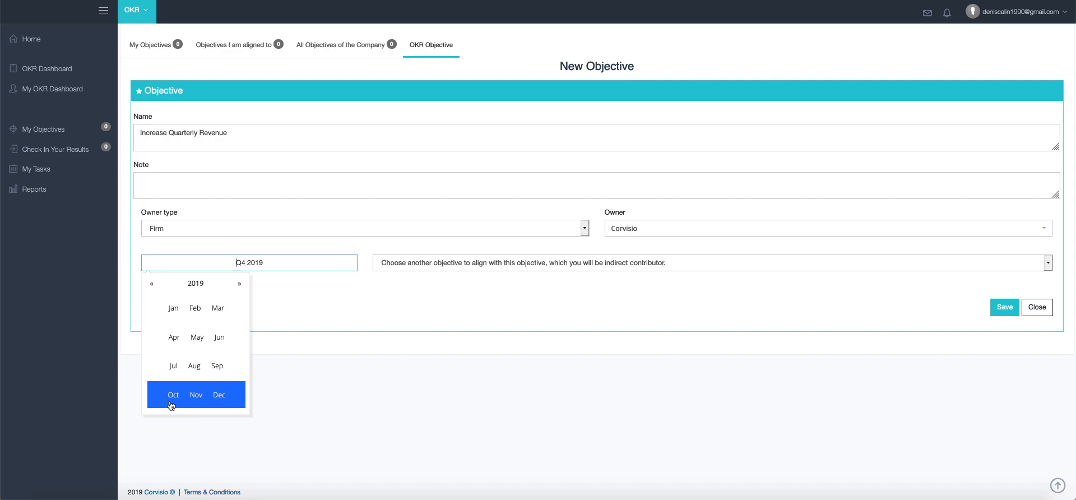
pyautogui.moveTo(315, 317)
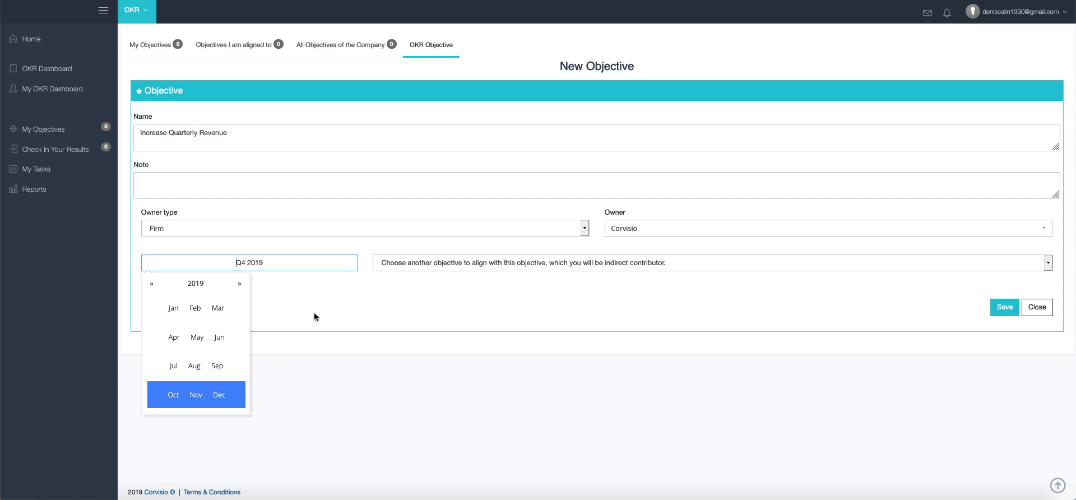
pyautogui.click(196, 394)
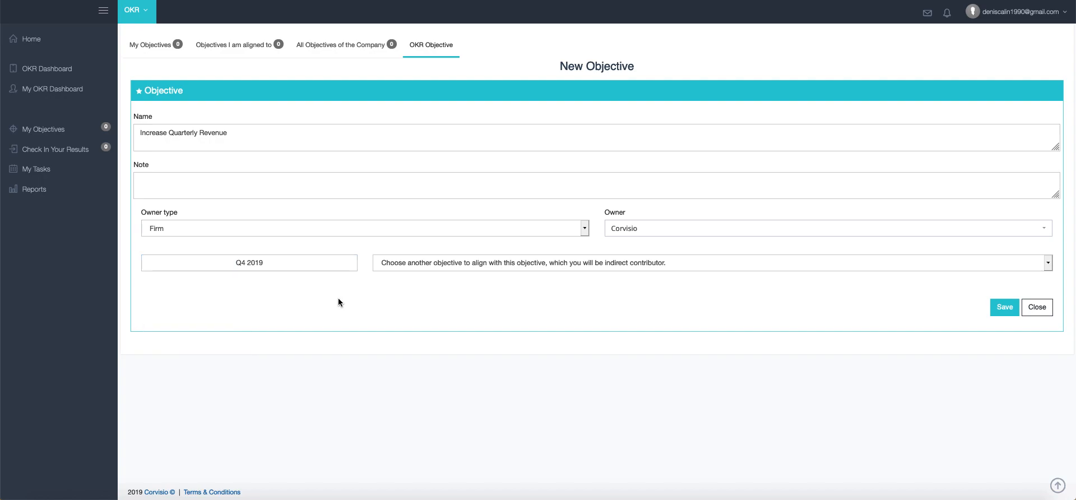
pyautogui.click(1004, 307)
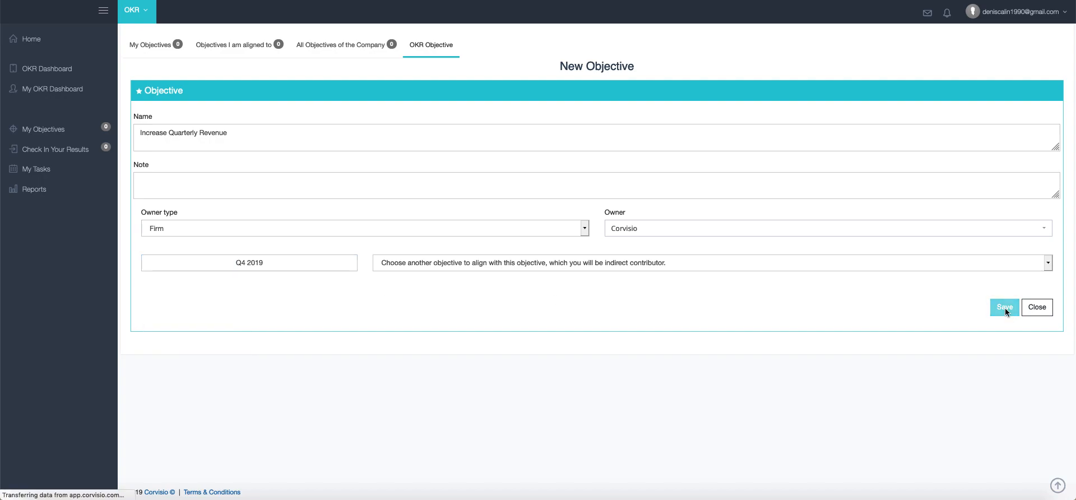
pyautogui.click(1004, 307)
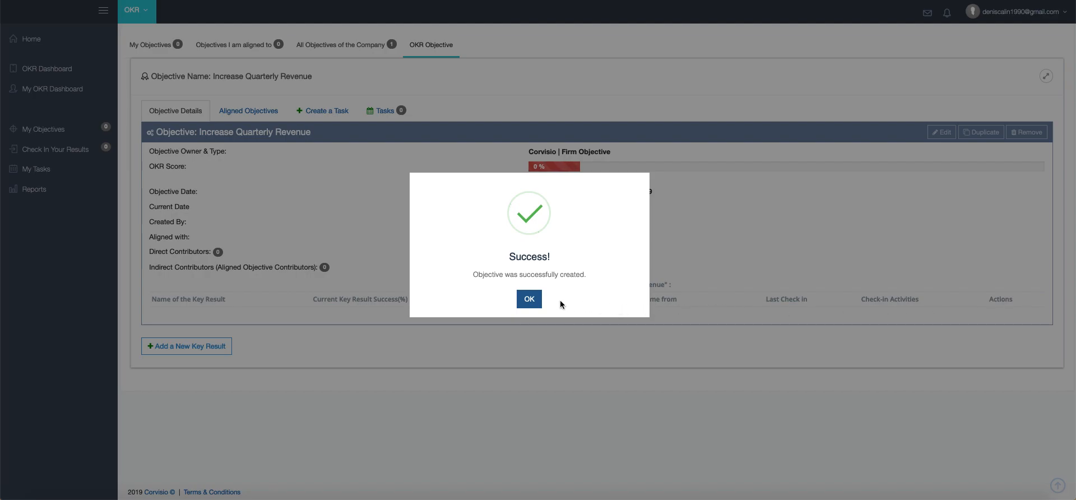
# Dismiss the Success dialog and open the Add a New Key Result form.
pyautogui.click(529, 299)
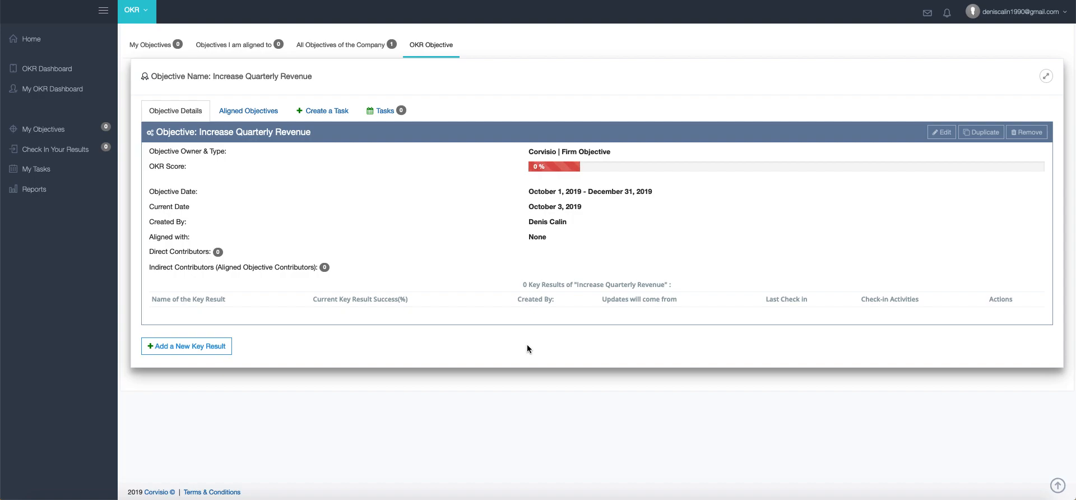
pyautogui.moveTo(186, 346)
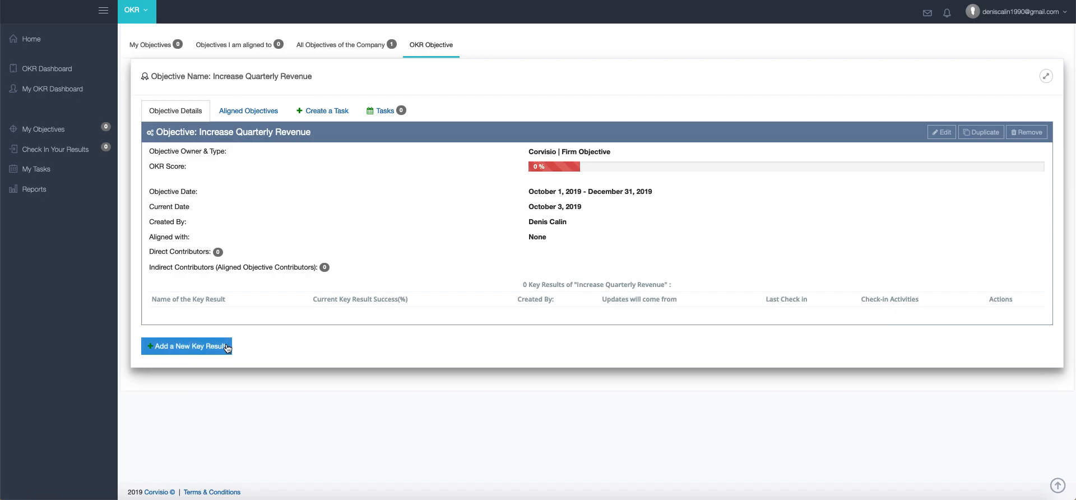
pyautogui.click(186, 346)
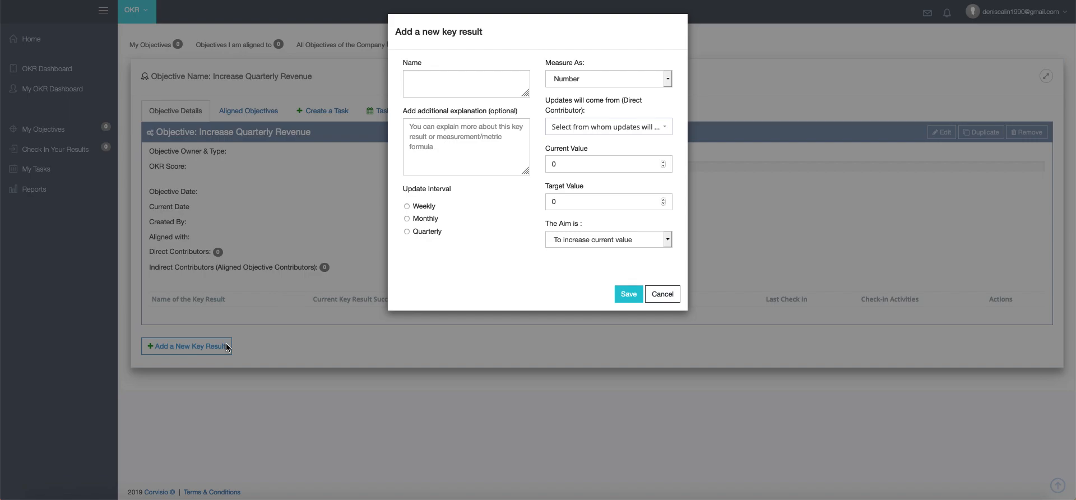
# Enter key result 'Start selling in 7 new stores', quarterly updates, target value 7.
pyautogui.click(466, 83)
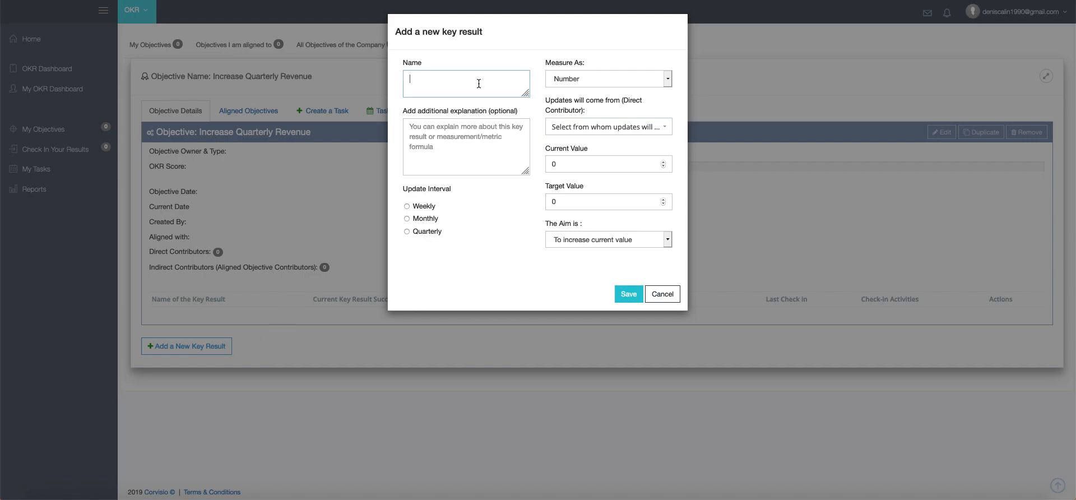
pyautogui.write('Start')
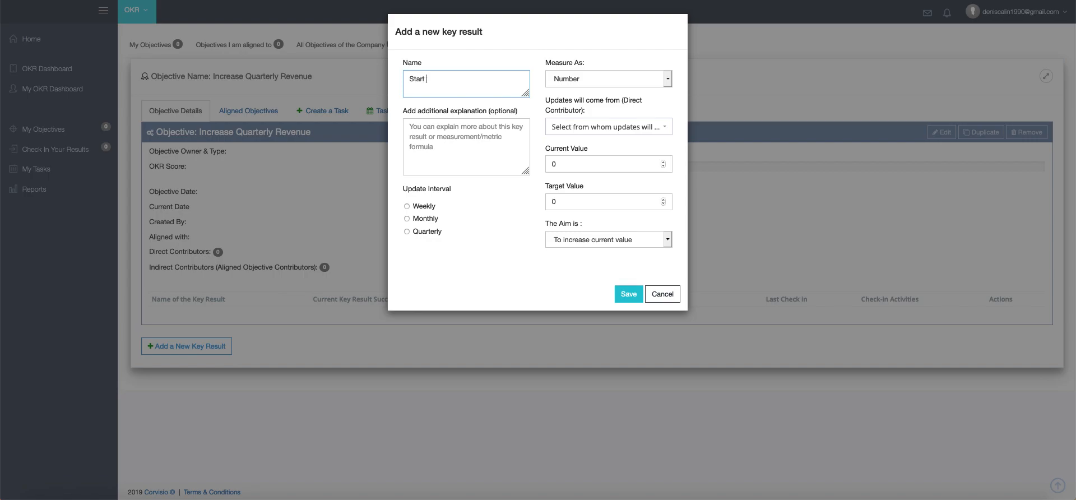
pyautogui.write('selling in')
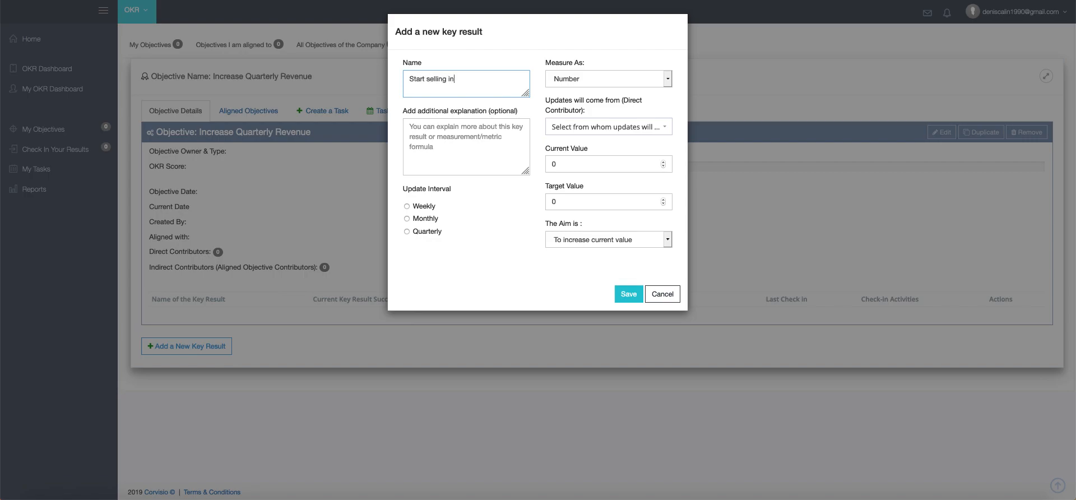
pyautogui.write('7 new')
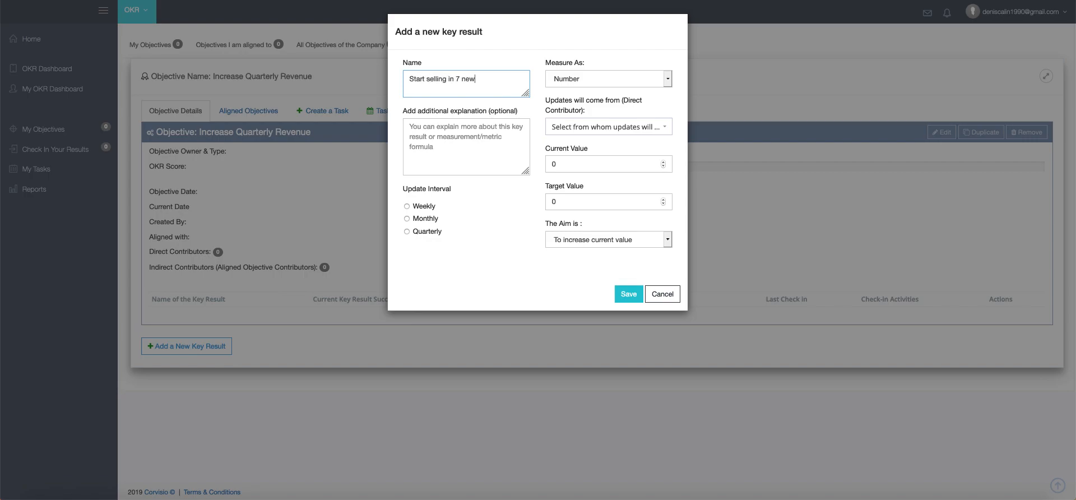
pyautogui.write('stores')
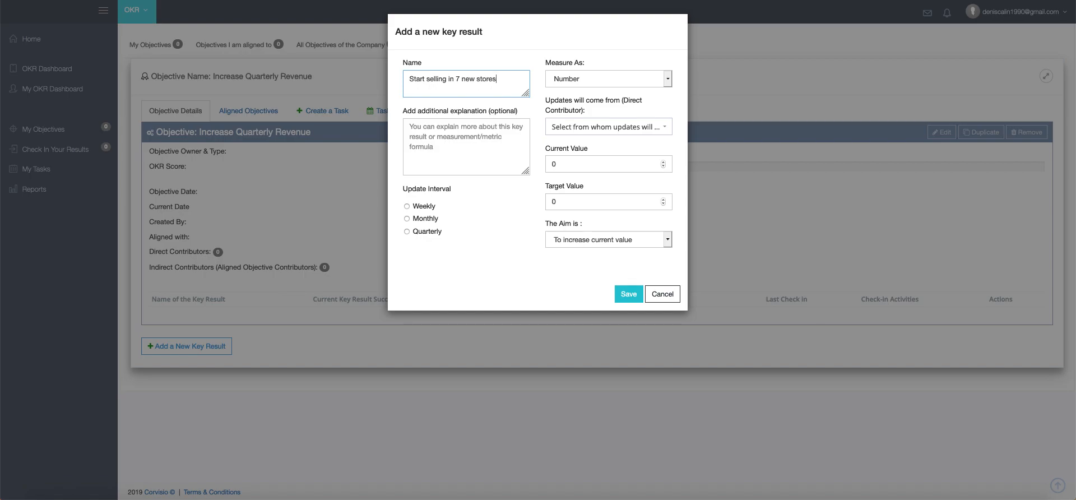
pyautogui.click(407, 232)
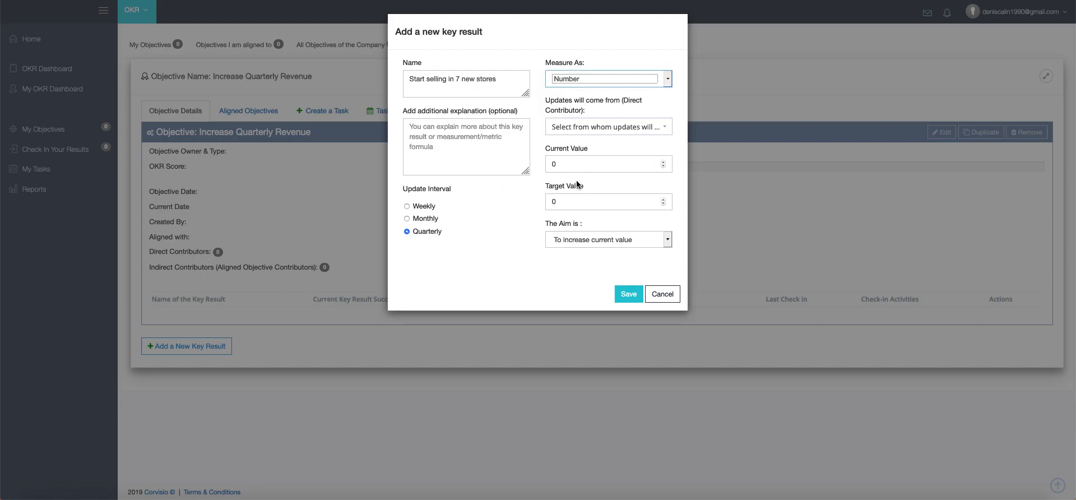
pyautogui.write('7')
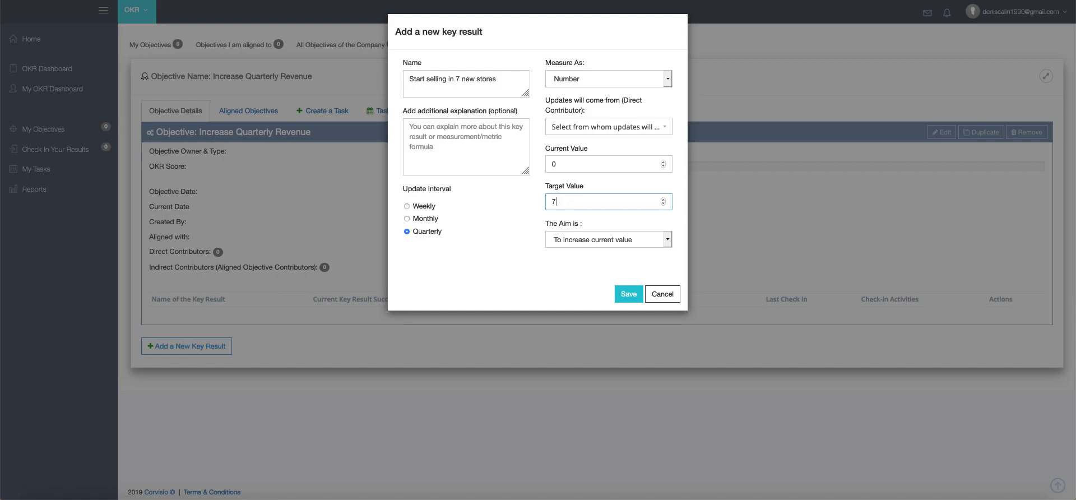
pyautogui.moveTo(607, 201)
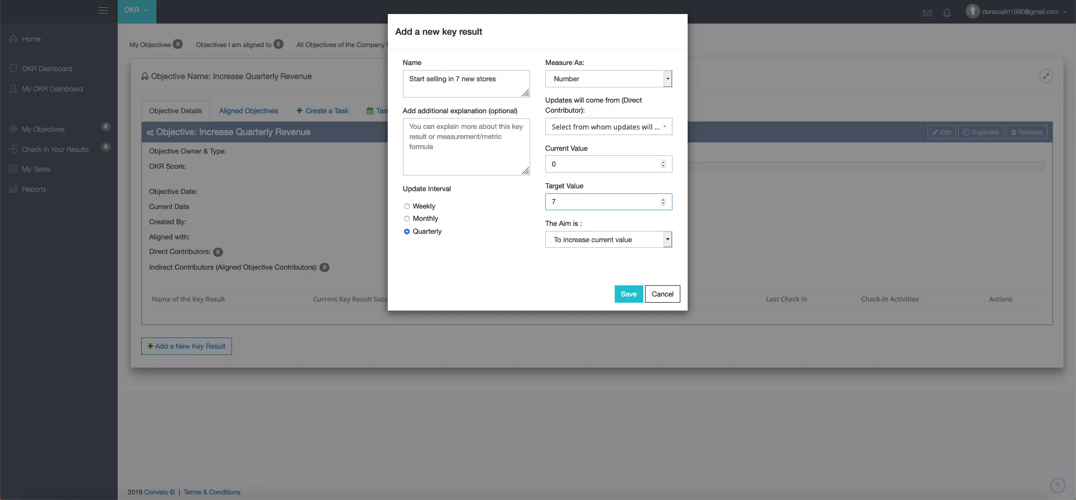
pyautogui.click(607, 201)
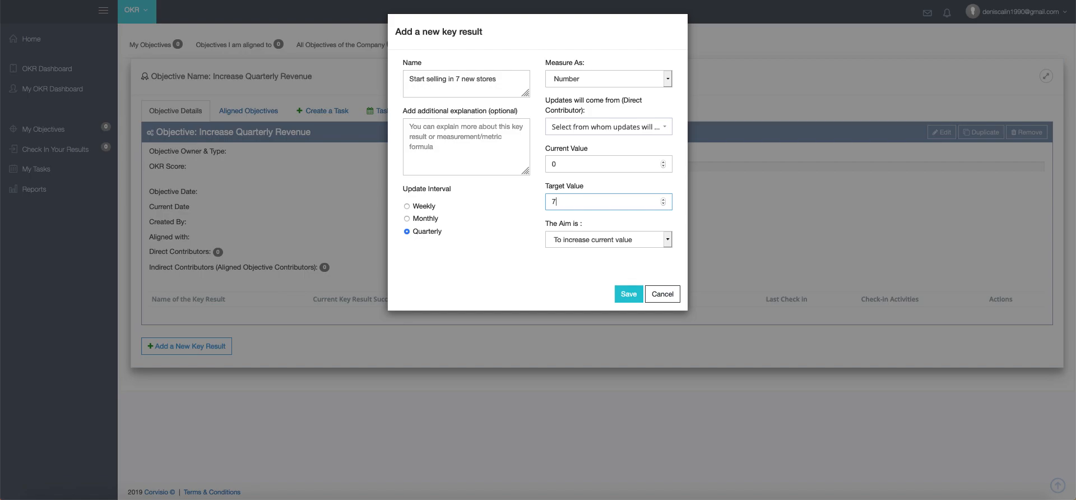
pyautogui.moveTo(572, 199)
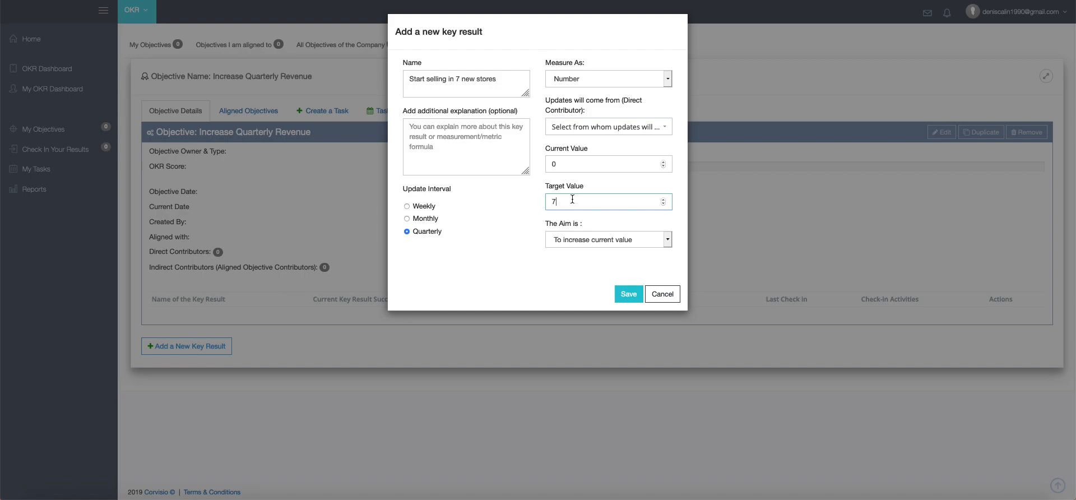
pyautogui.click(606, 126)
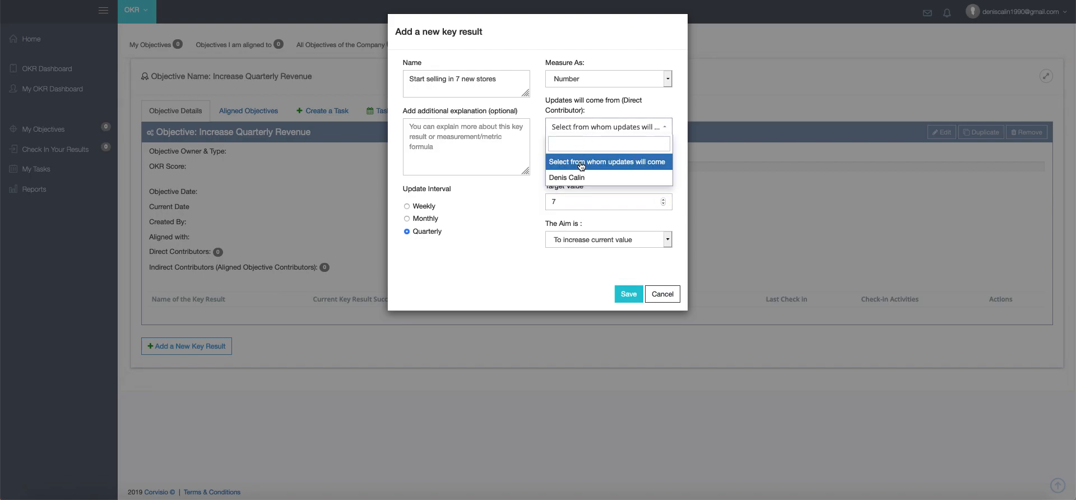
pyautogui.click(566, 177)
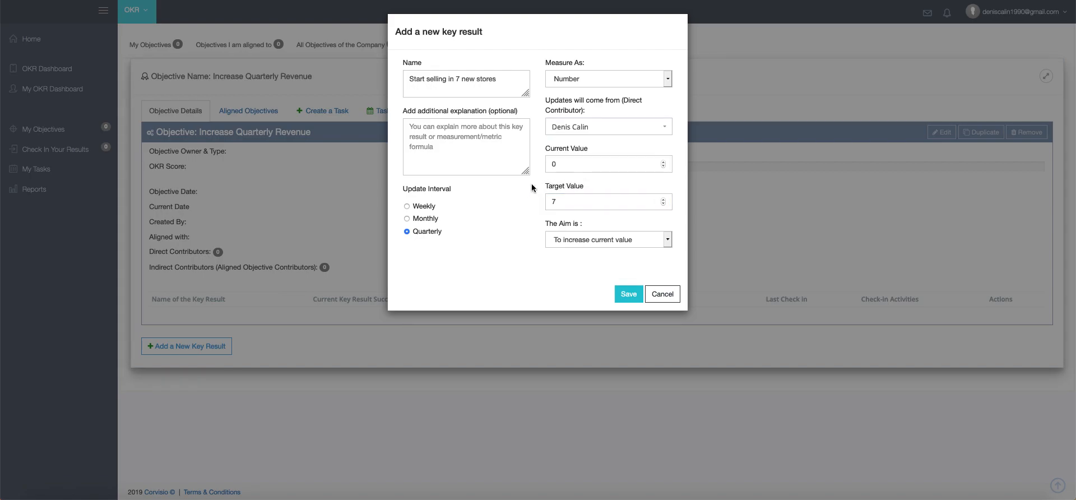
pyautogui.moveTo(517, 193)
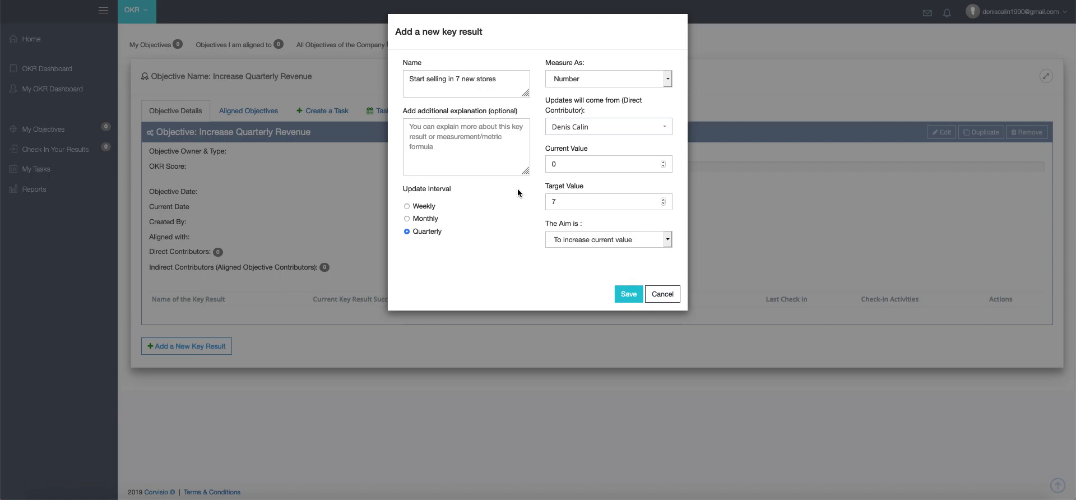
pyautogui.click(606, 238)
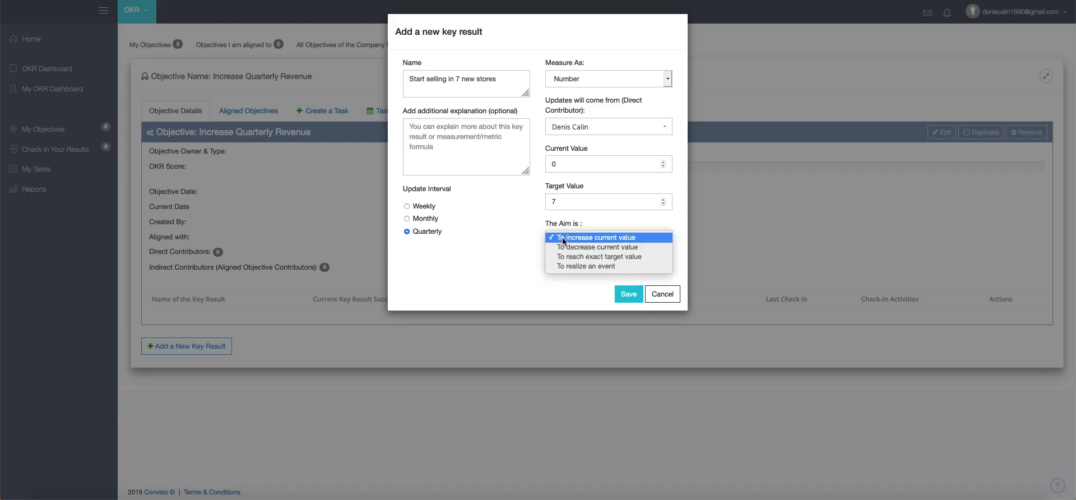
pyautogui.click(596, 237)
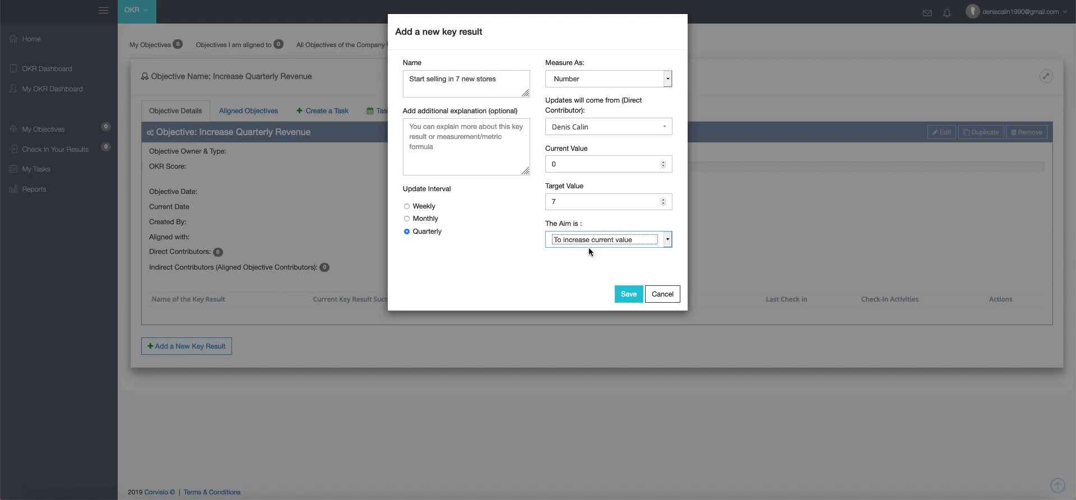
pyautogui.click(626, 293)
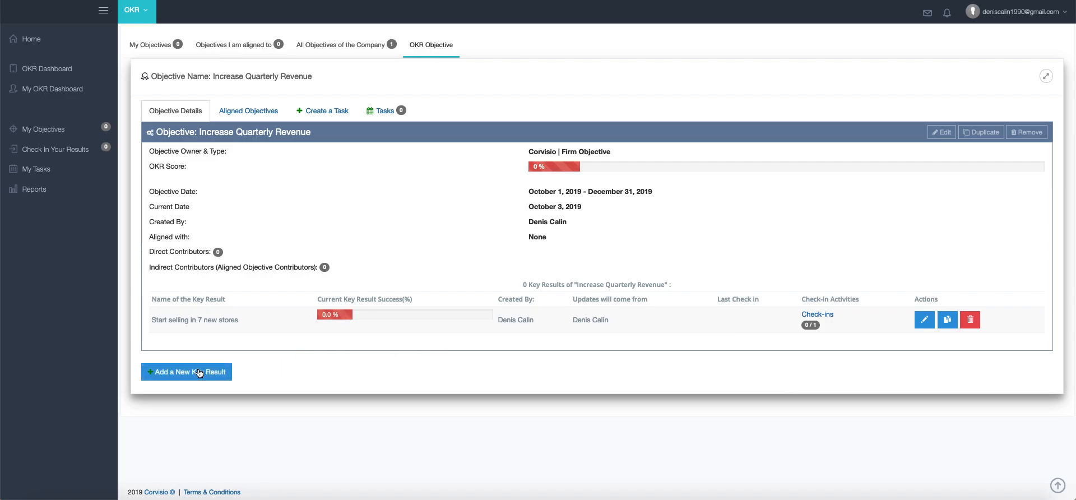
# Add another key result named 'Hire 2 new sales reps per month'.
pyautogui.click(186, 372)
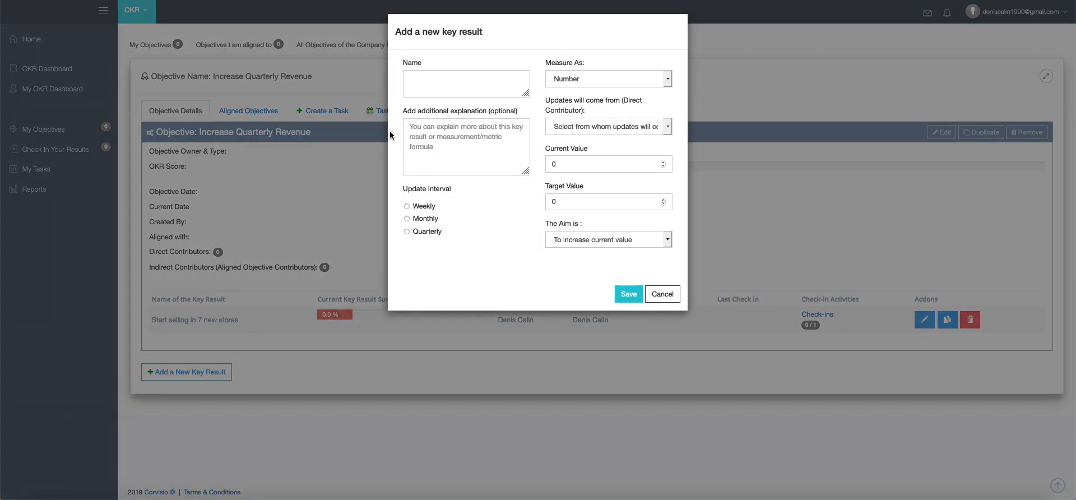
pyautogui.click(466, 83)
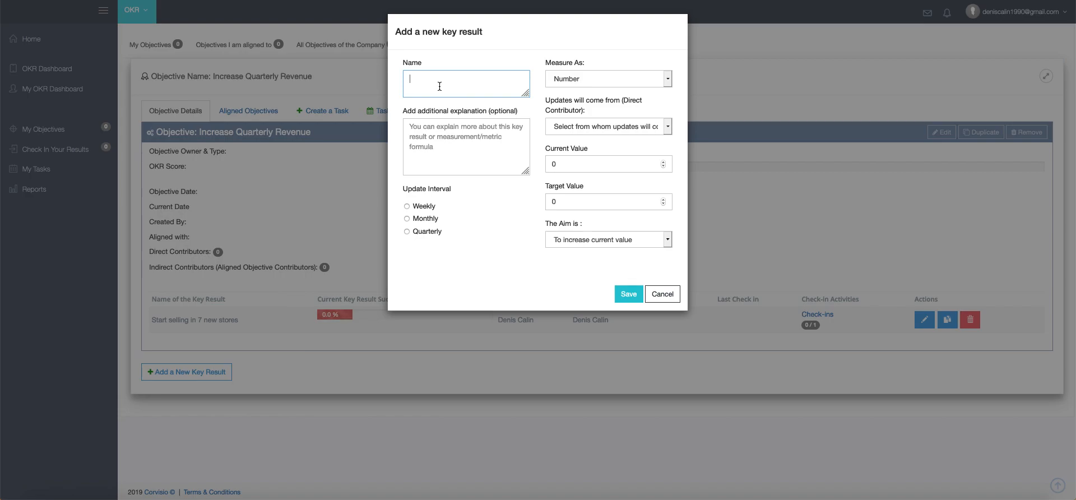
pyautogui.write('Hire 3')
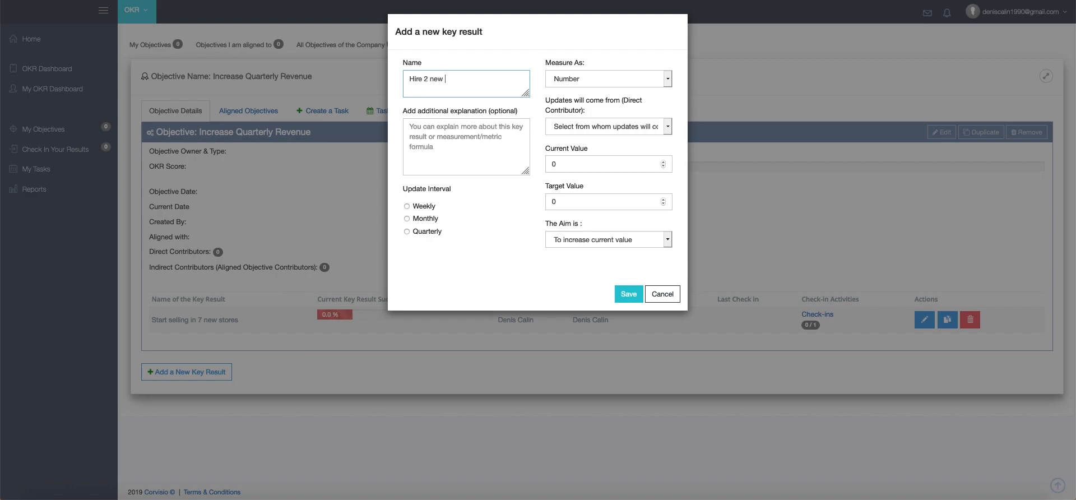
pyautogui.write('sales rep')
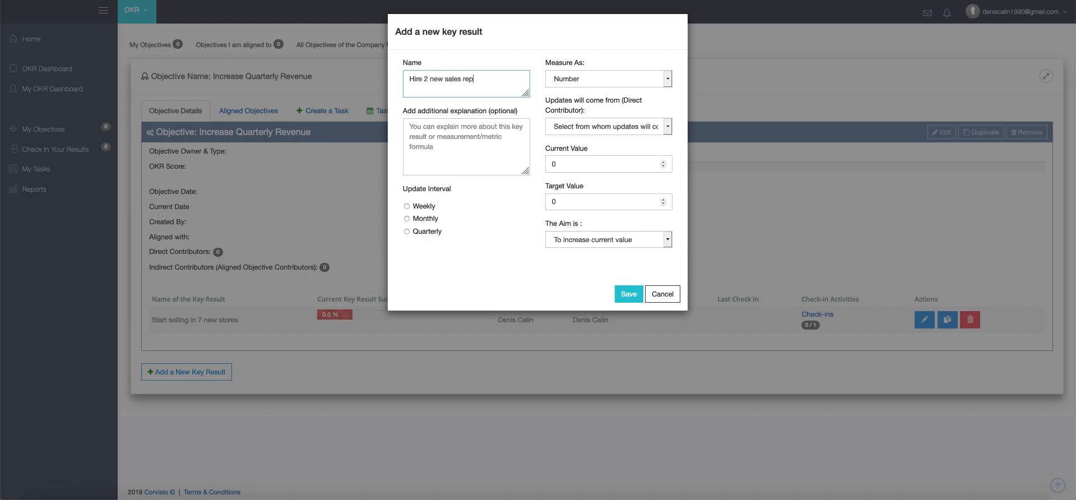
pyautogui.write('s per m')
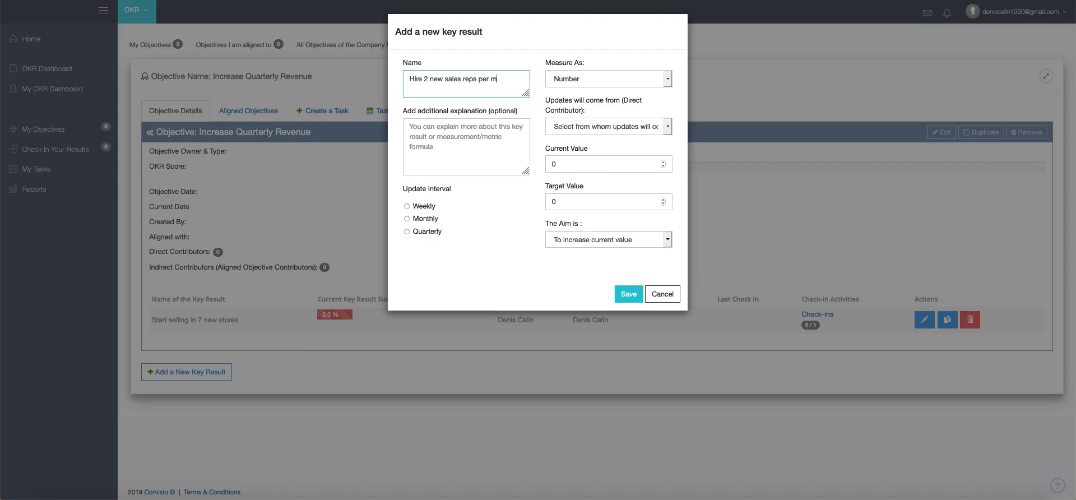
pyautogui.write('onth')
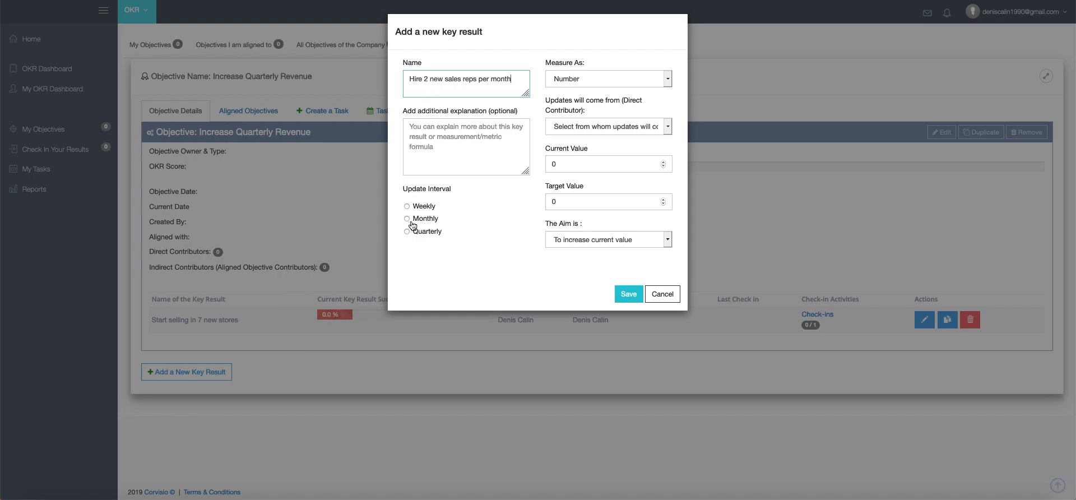
pyautogui.click(406, 219)
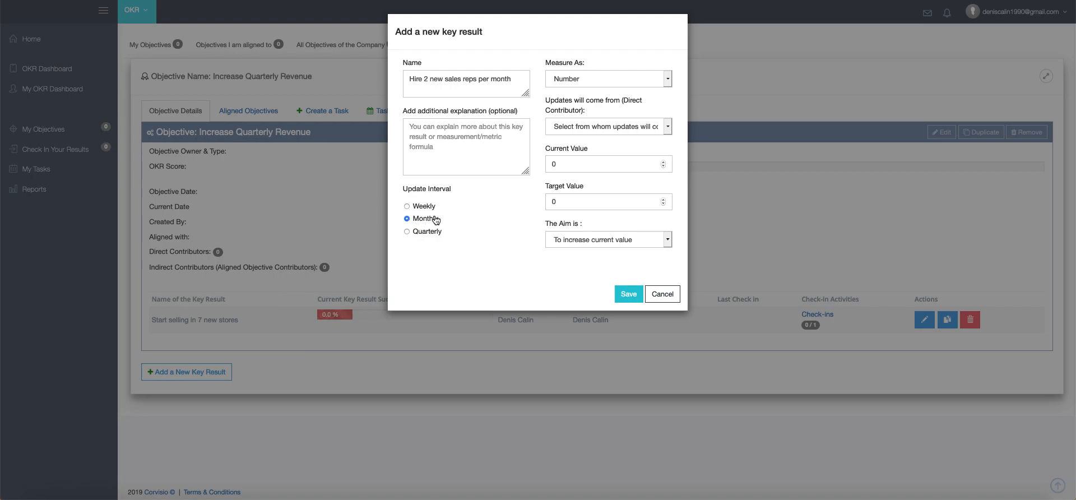
pyautogui.click(607, 79)
pyautogui.write('2')
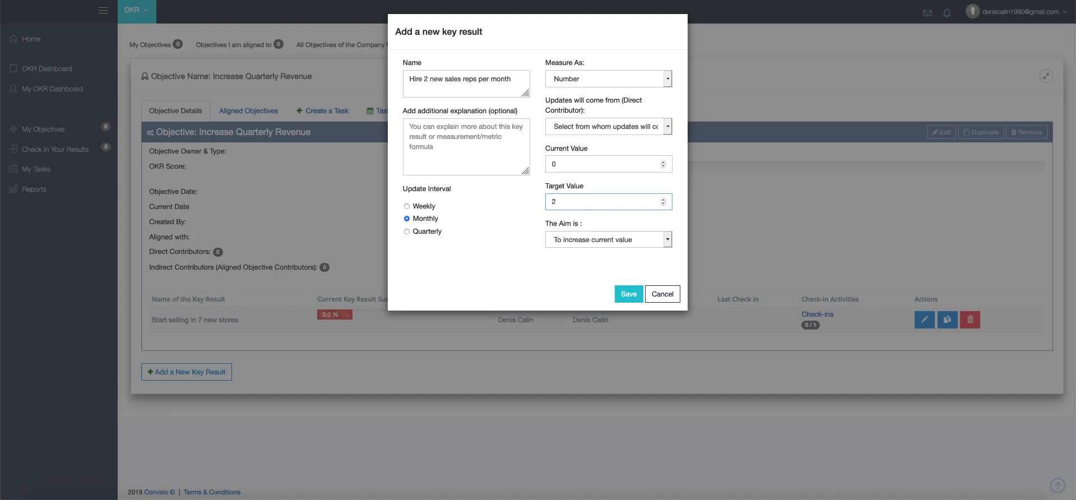
pyautogui.click(607, 201)
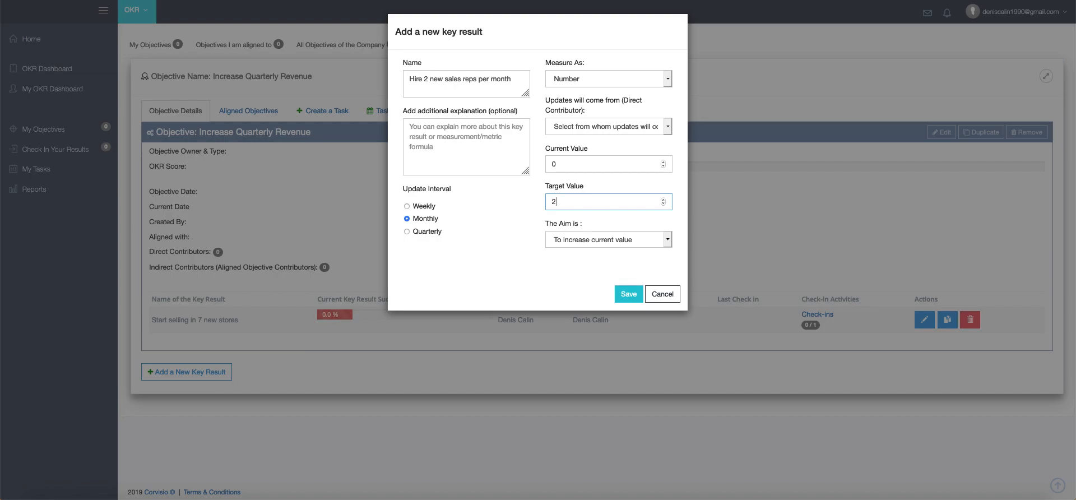
pyautogui.click(606, 125)
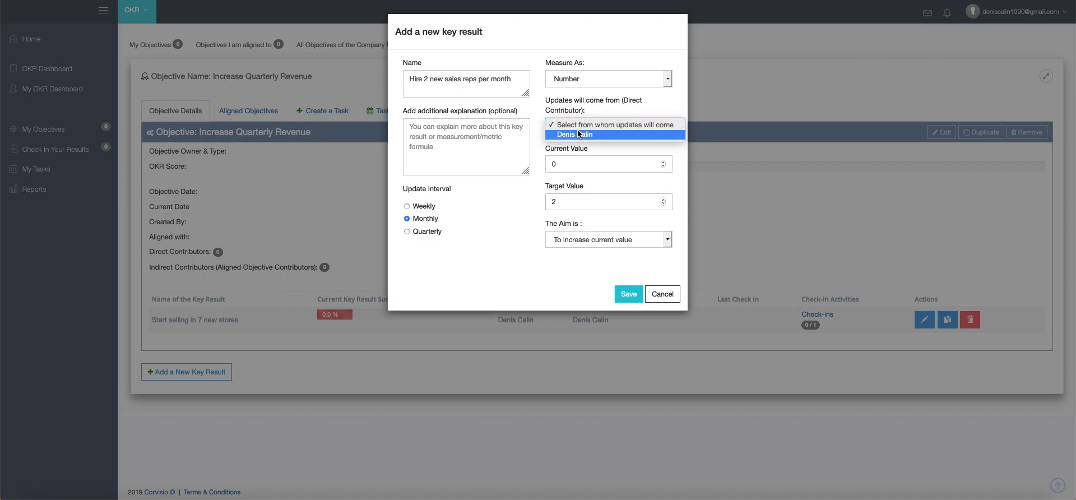
pyautogui.click(578, 134)
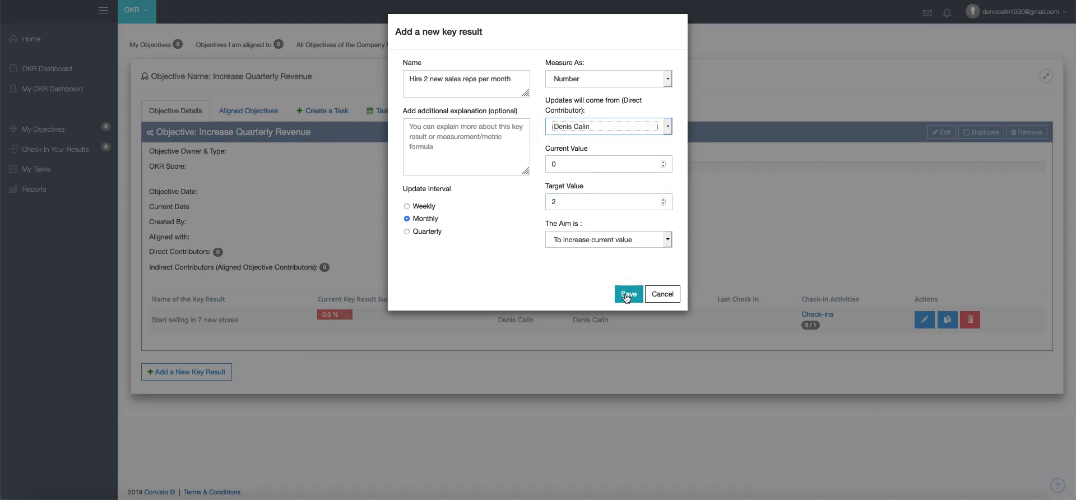
pyautogui.click(627, 294)
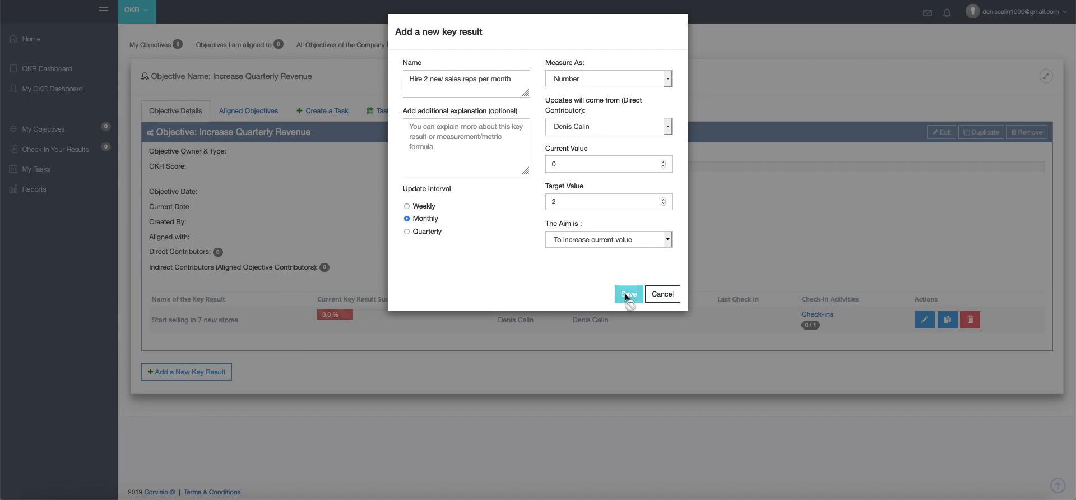
pyautogui.click(627, 294)
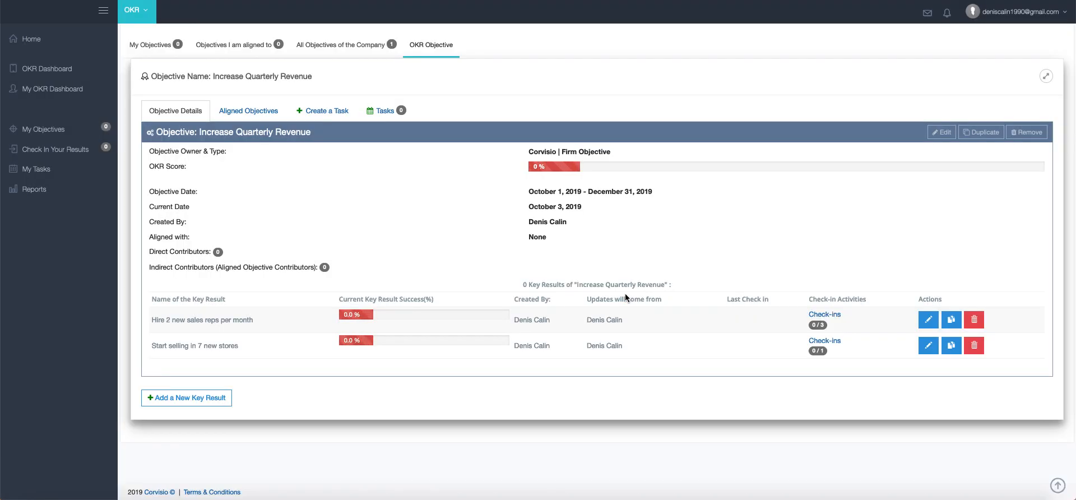
pyautogui.moveTo(731, 320)
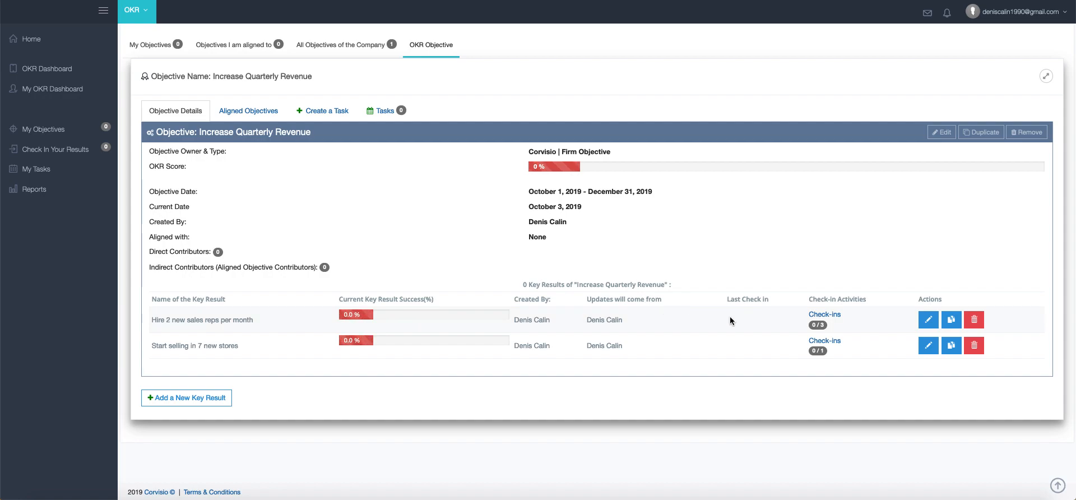
pyautogui.moveTo(777, 332)
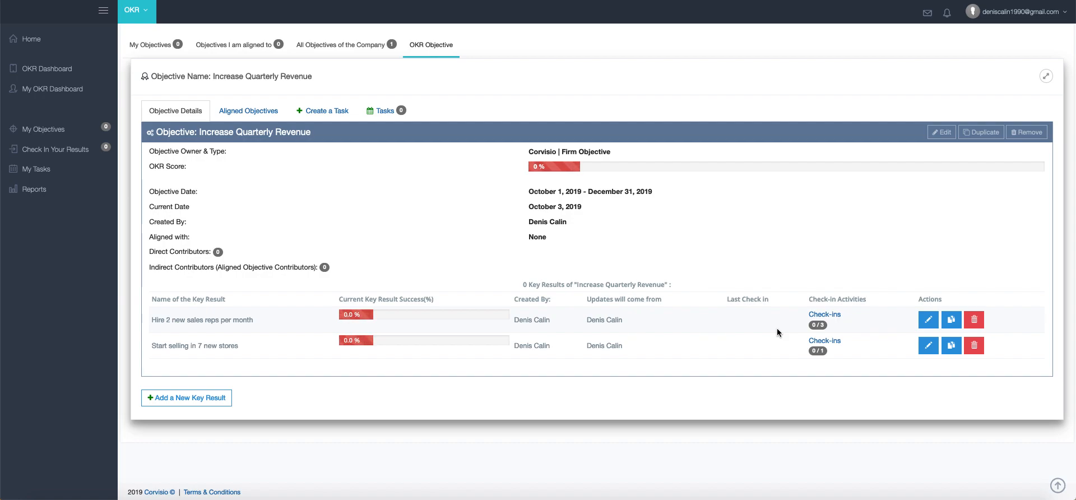
pyautogui.moveTo(521, 377)
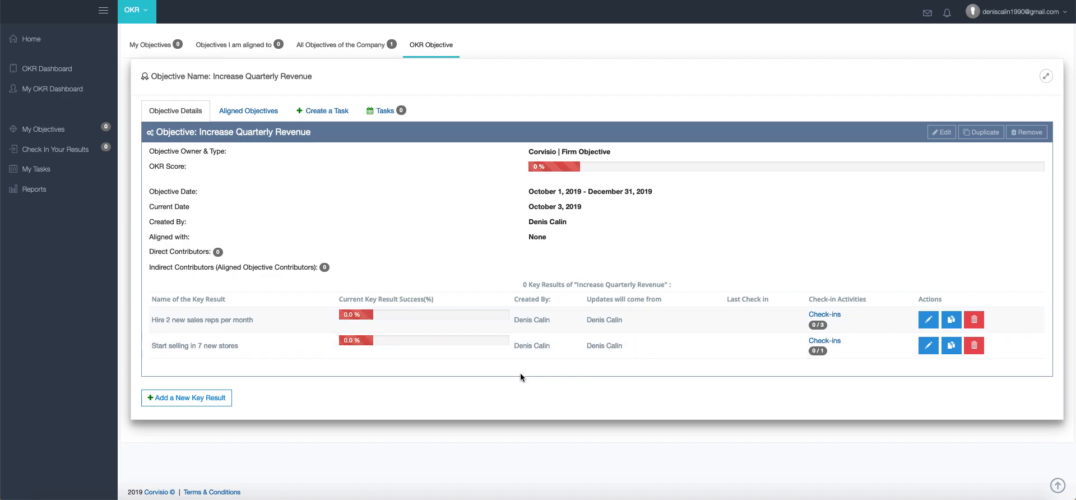
# Add a third key result named 'Increase profit margin from 18% to 30%'.
pyautogui.click(186, 397)
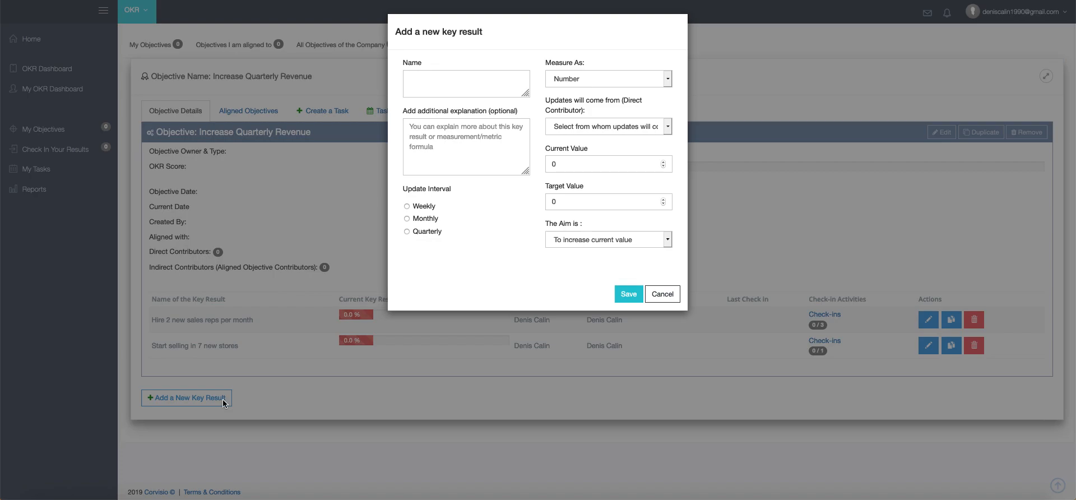
pyautogui.moveTo(255, 222)
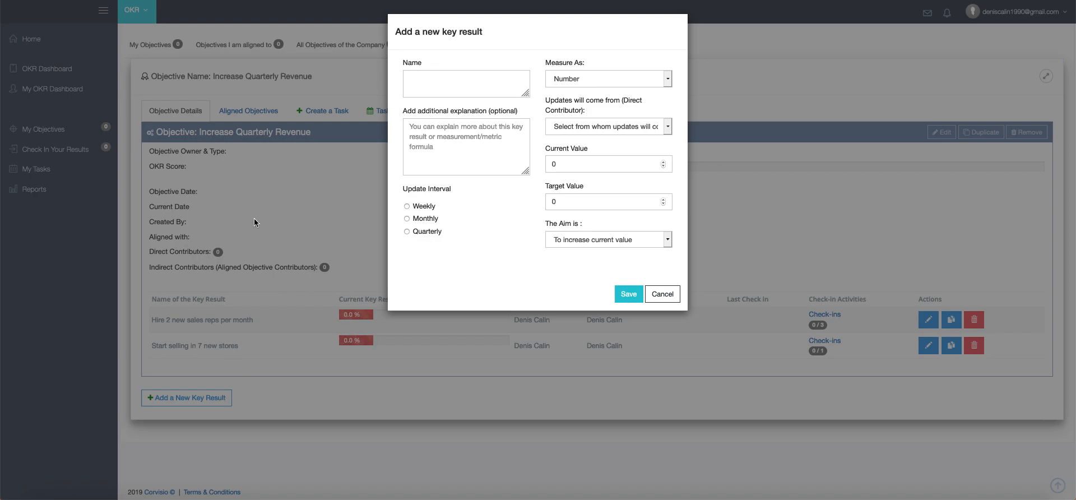
pyautogui.write('In')
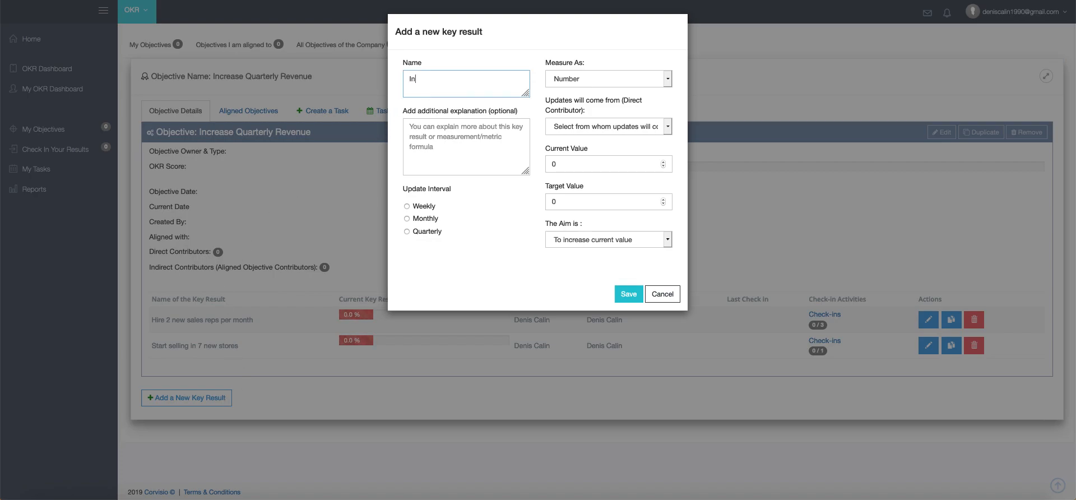
pyautogui.write('crease pro')
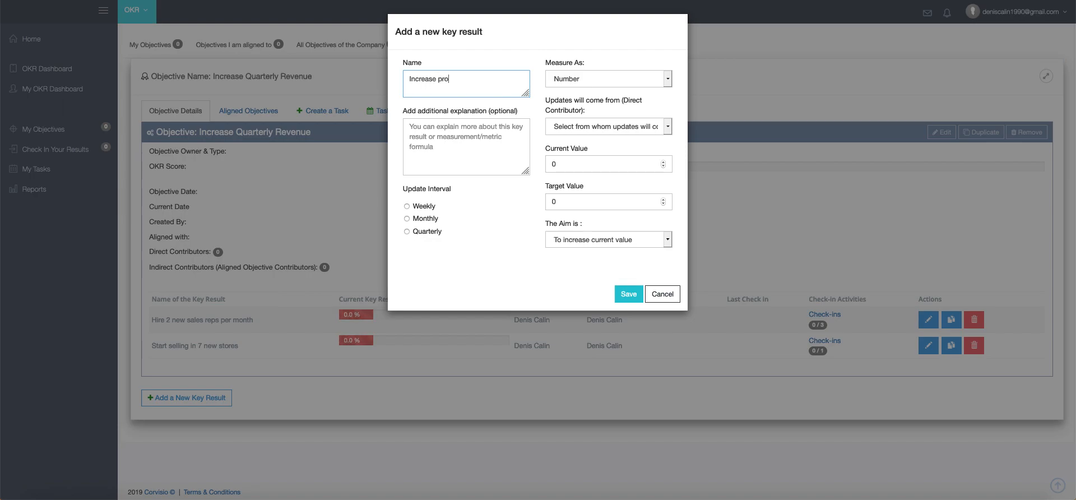
pyautogui.write('fit margin')
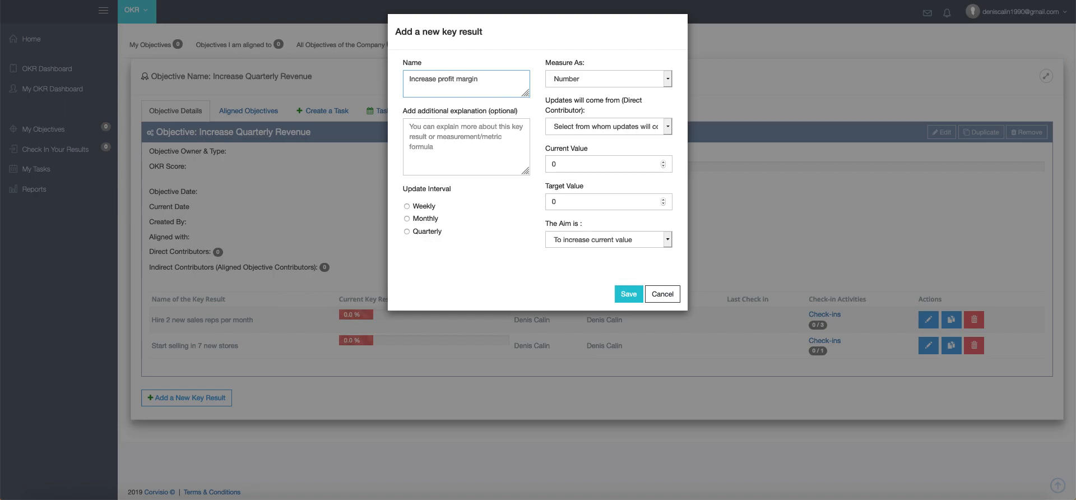
pyautogui.write('from 18')
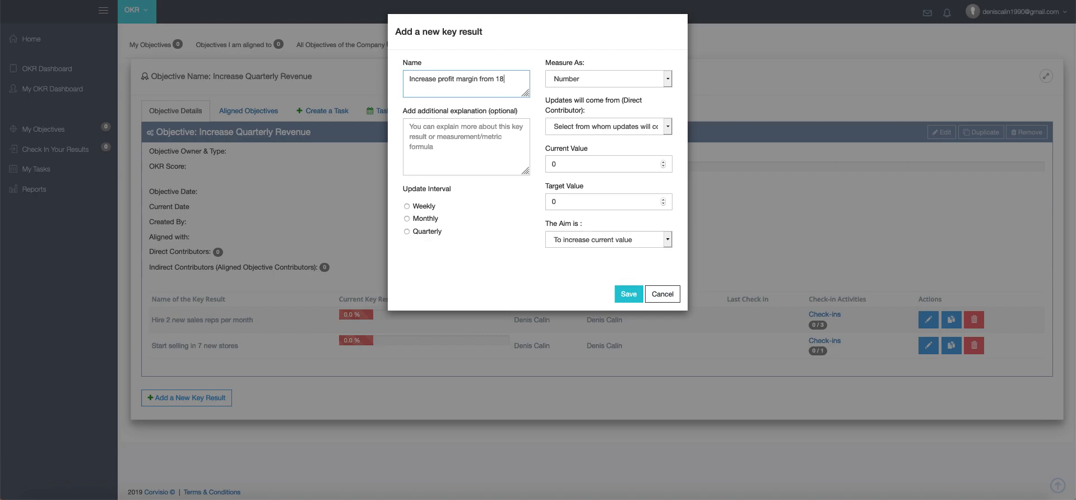
pyautogui.write('% to 30')
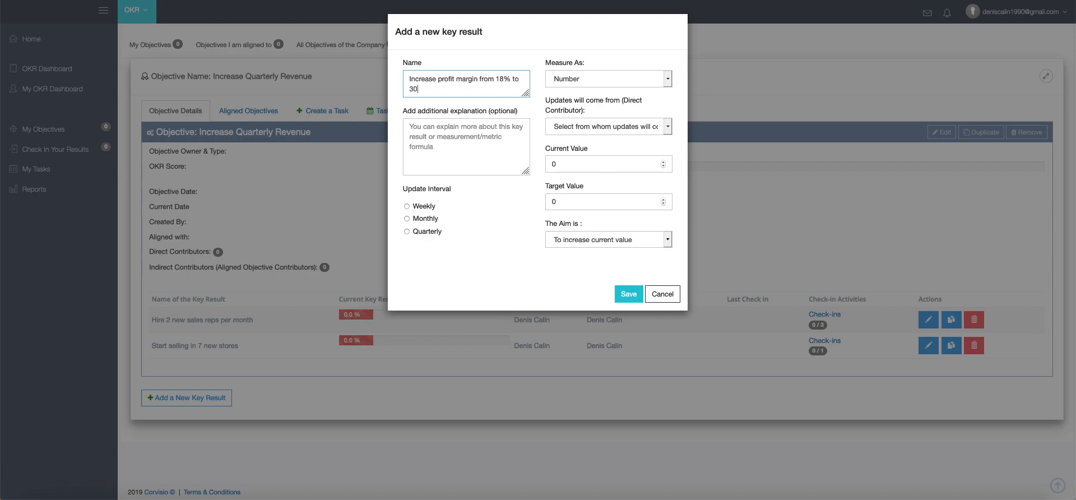
pyautogui.write('%')
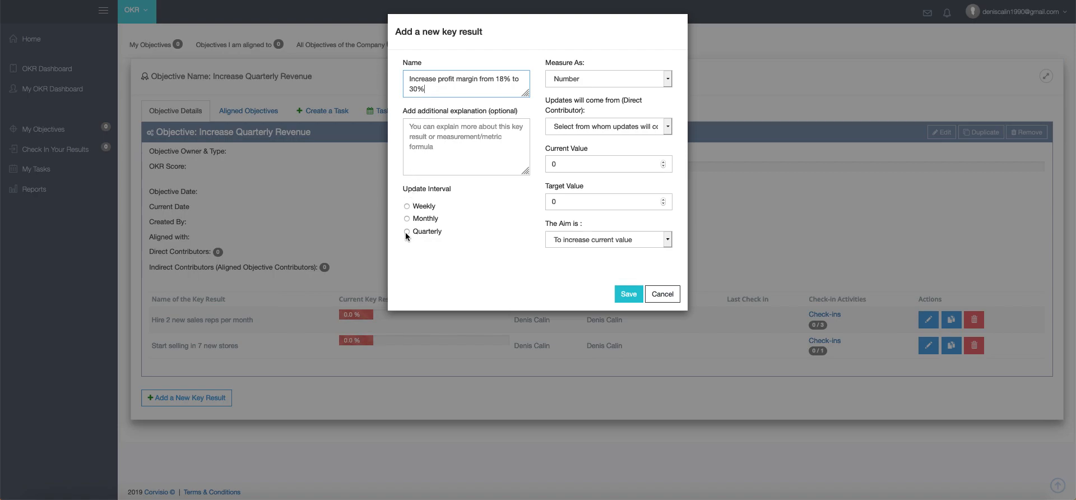
# Set quarterly updates, measured as a percentage from 18 to 30, and choose the contributor.
pyautogui.click(606, 78)
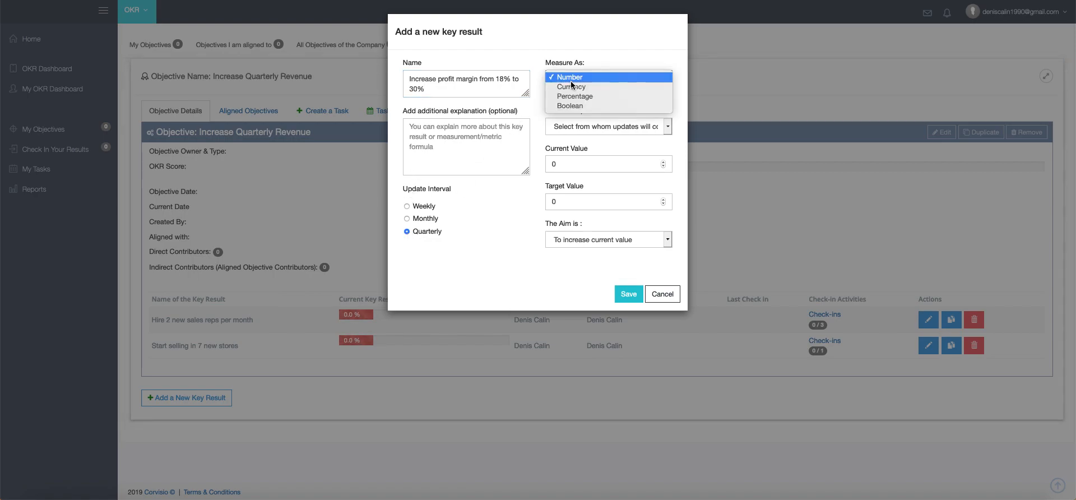
pyautogui.click(574, 97)
pyautogui.write('18')
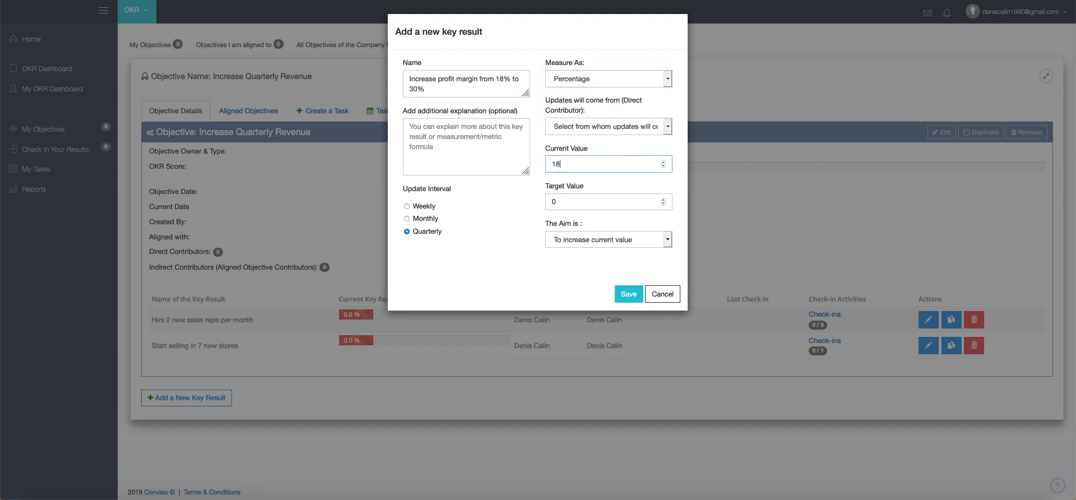
pyautogui.click(606, 201)
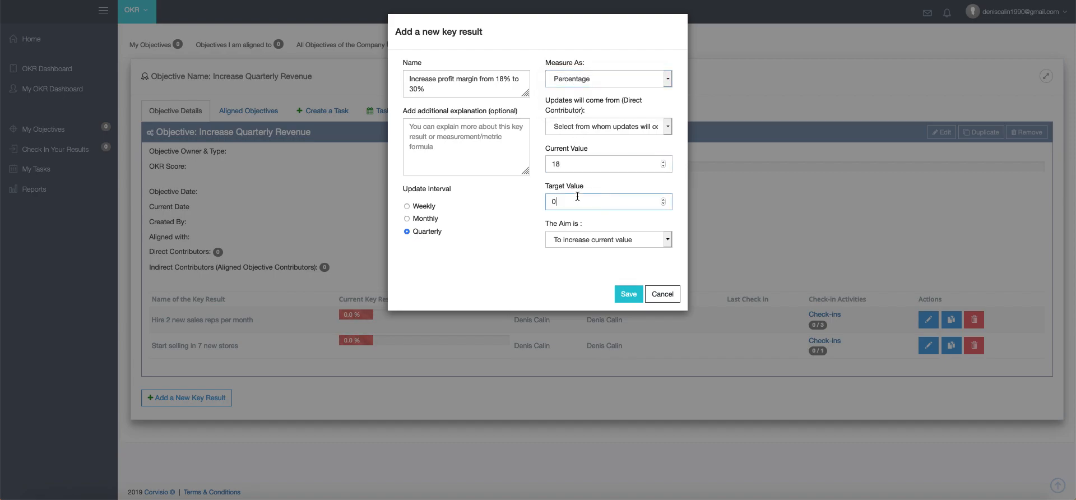
pyautogui.write('30')
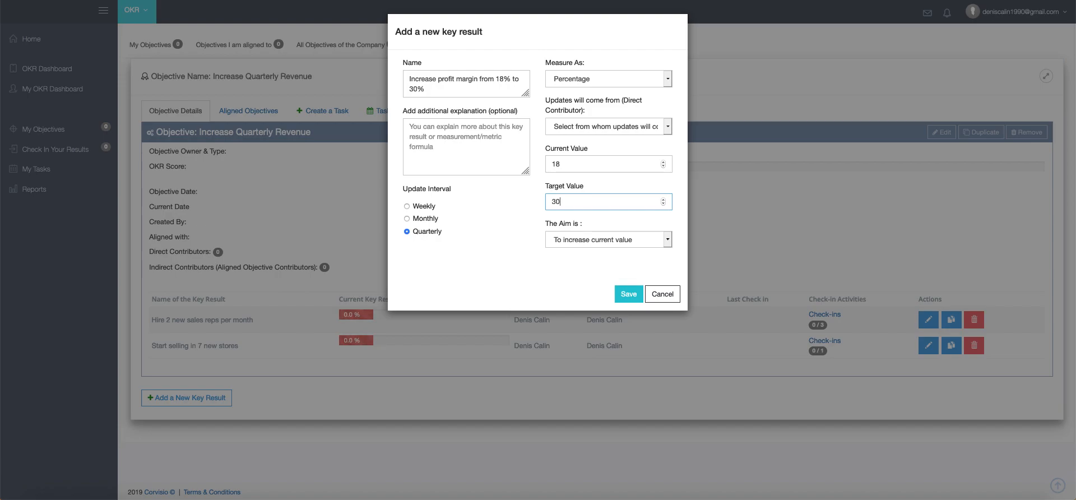
pyautogui.moveTo(589, 240)
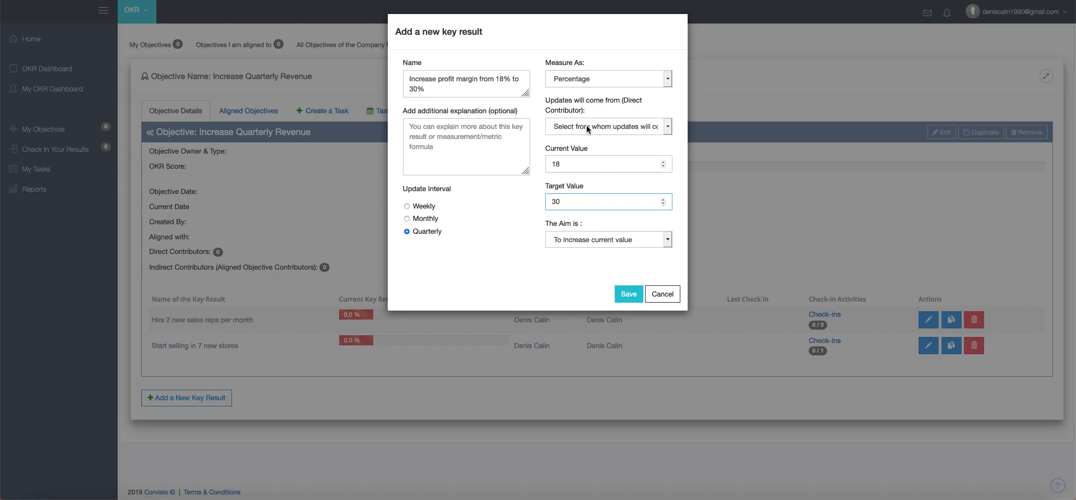
pyautogui.click(606, 125)
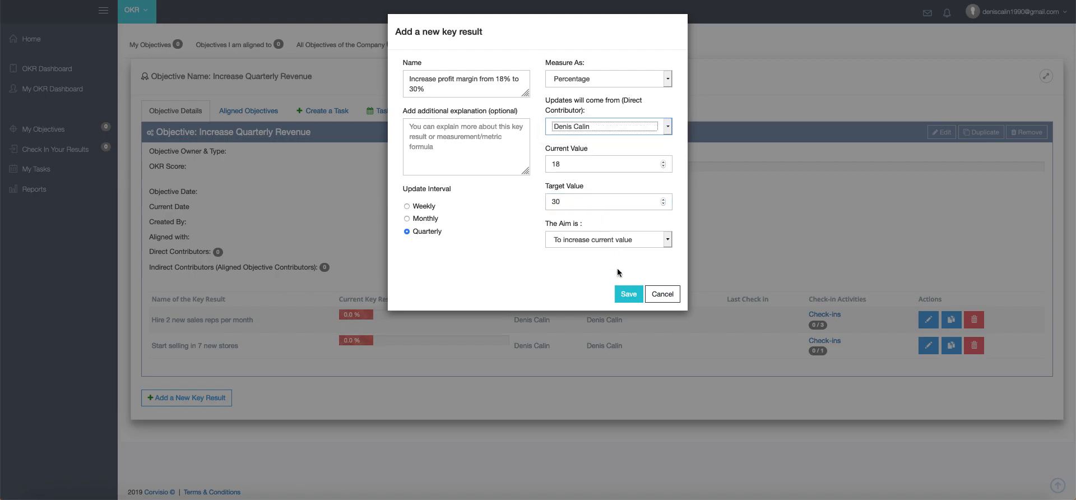
# Save the profit margin key result and review the three-row key results table.
pyautogui.click(627, 293)
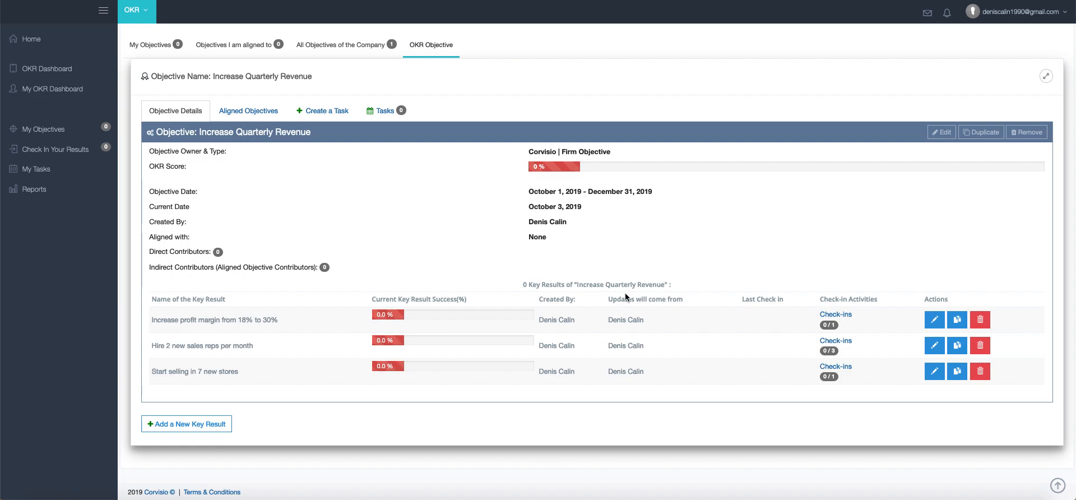
pyautogui.moveTo(784, 312)
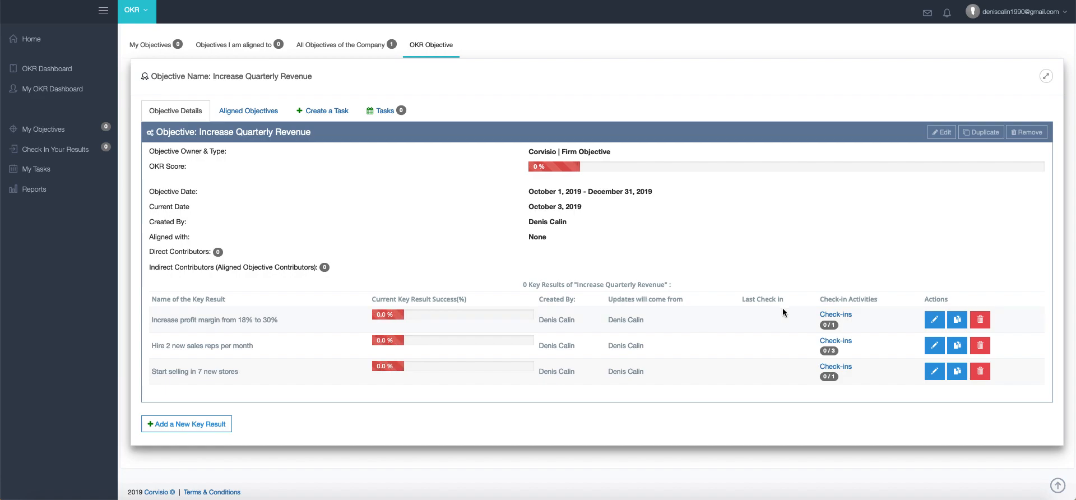
pyautogui.moveTo(835, 313)
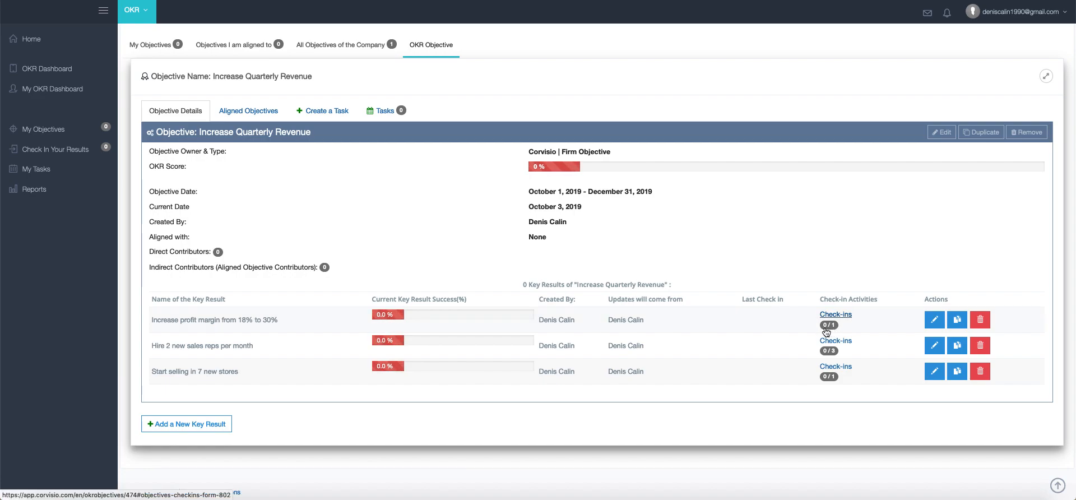
pyautogui.moveTo(795, 333)
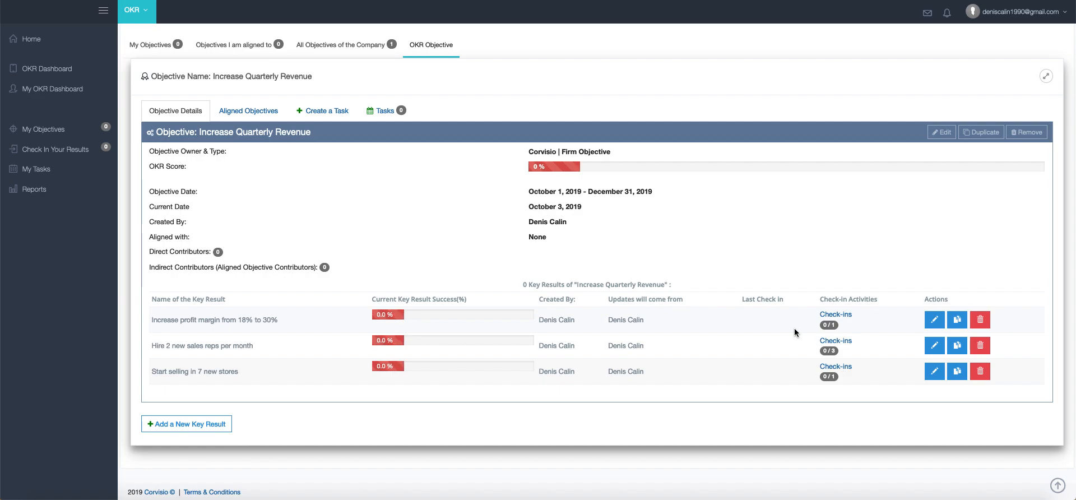
pyautogui.moveTo(934, 319)
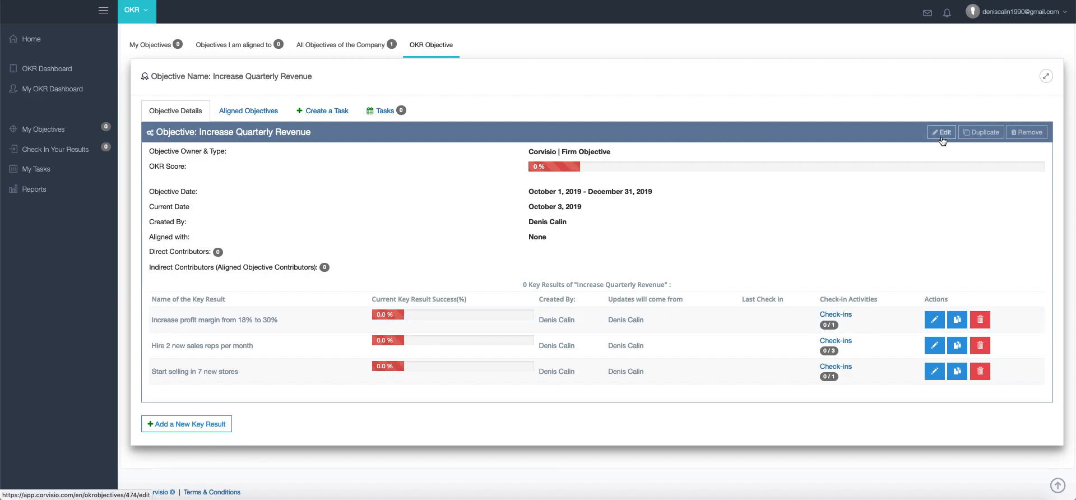
pyautogui.moveTo(888, 170)
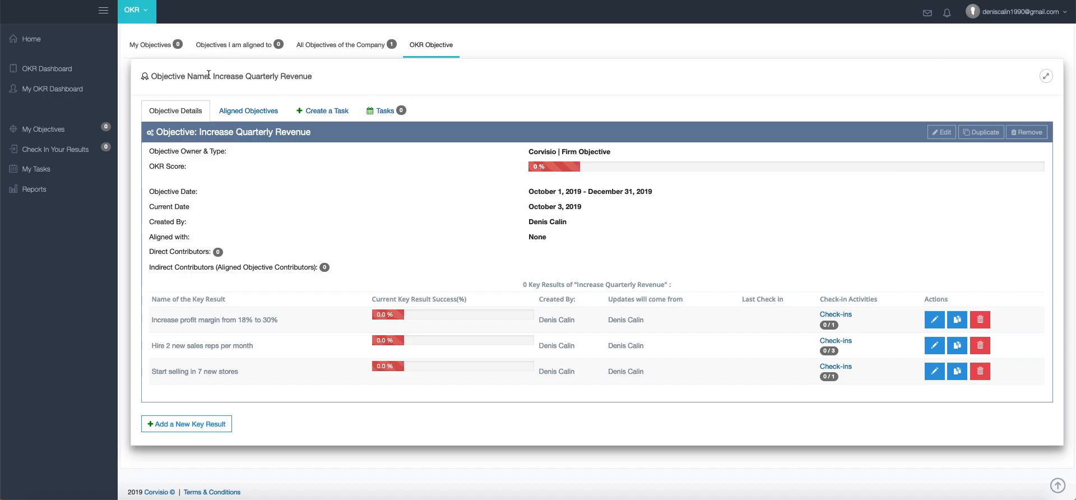
pyautogui.moveTo(48, 67)
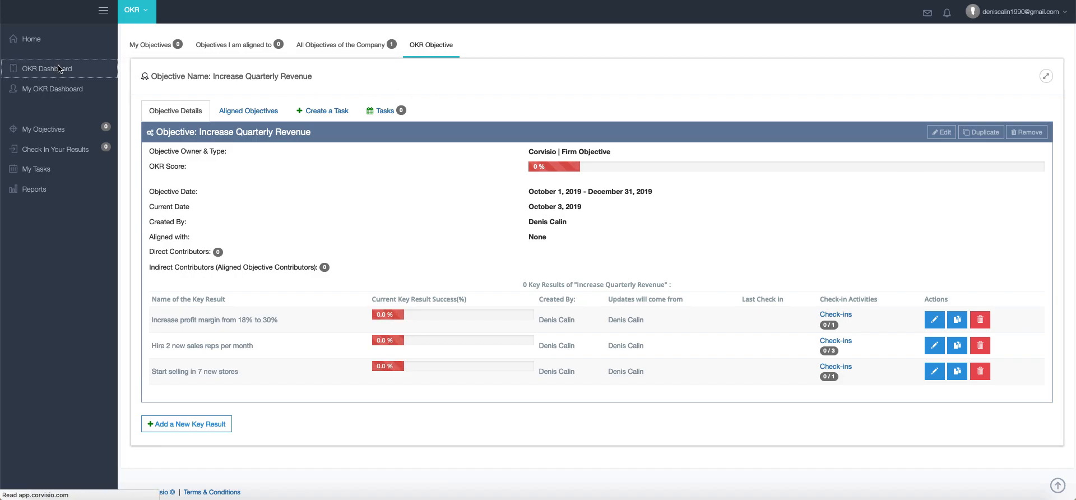
pyautogui.click(47, 68)
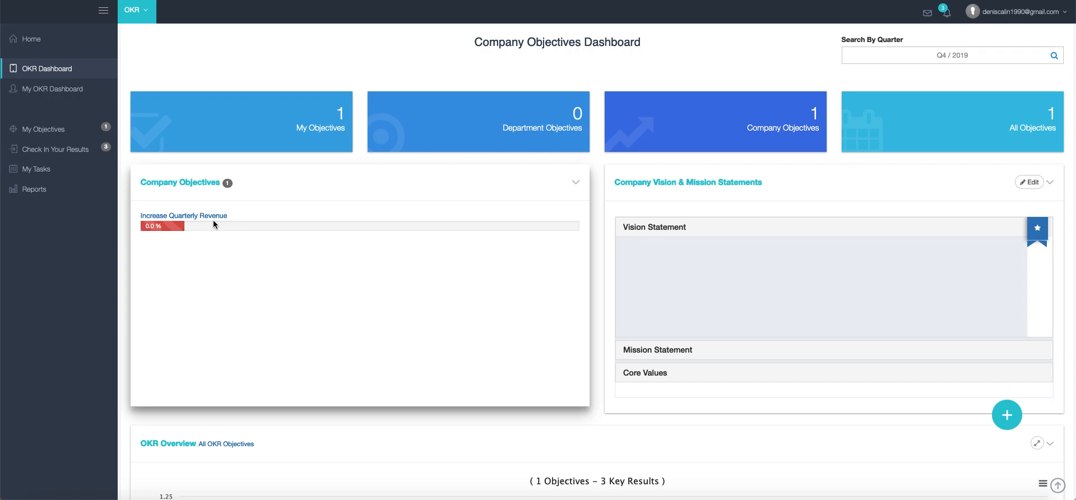
pyautogui.moveTo(661, 131)
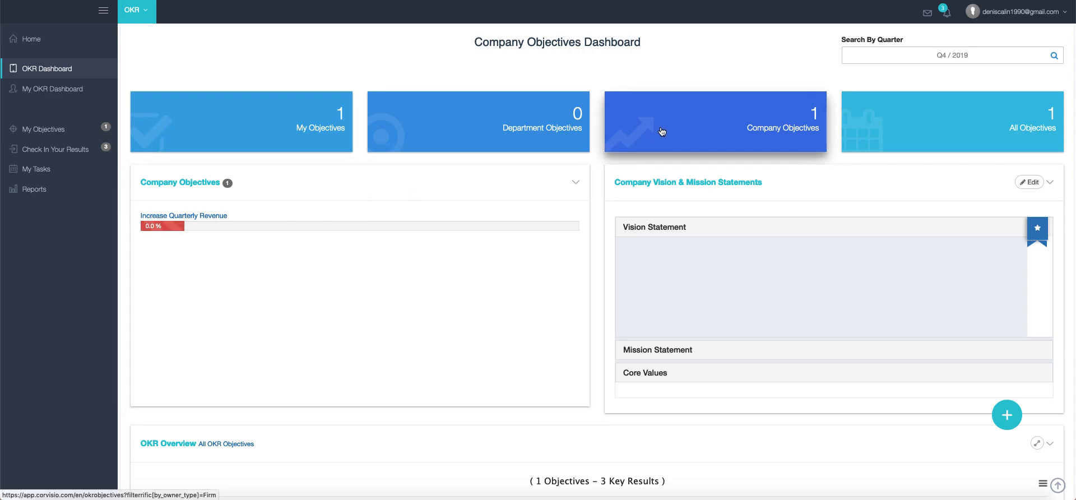
pyautogui.click(715, 122)
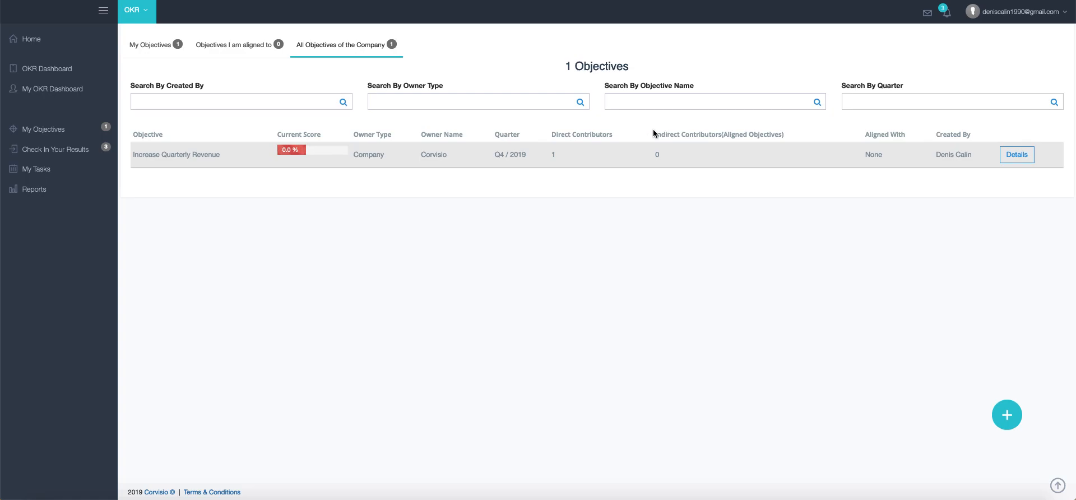
pyautogui.moveTo(663, 134)
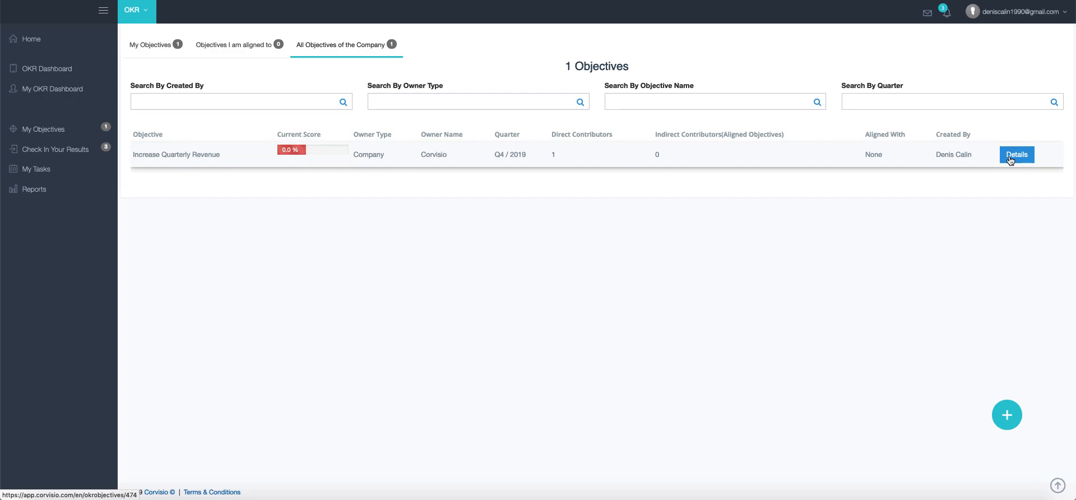
pyautogui.click(1017, 154)
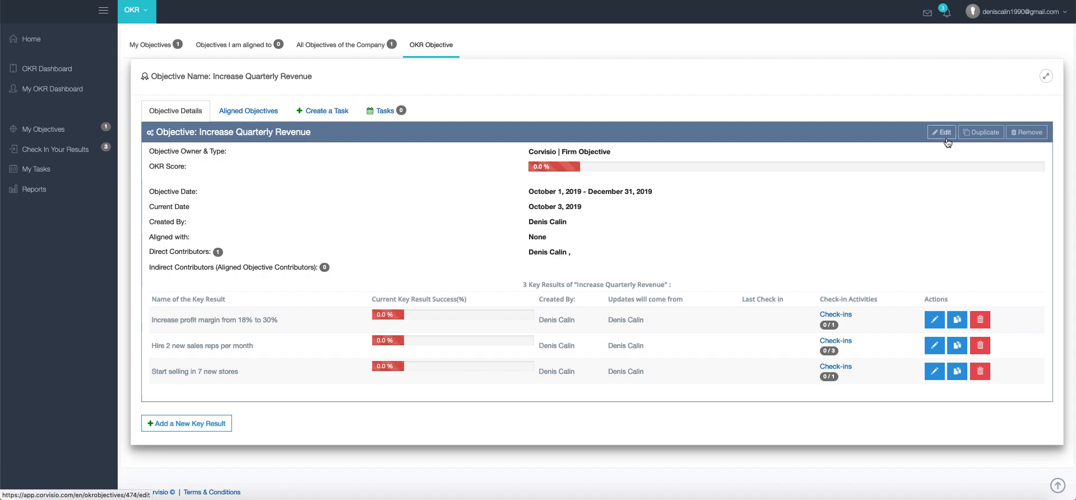
pyautogui.moveTo(947, 212)
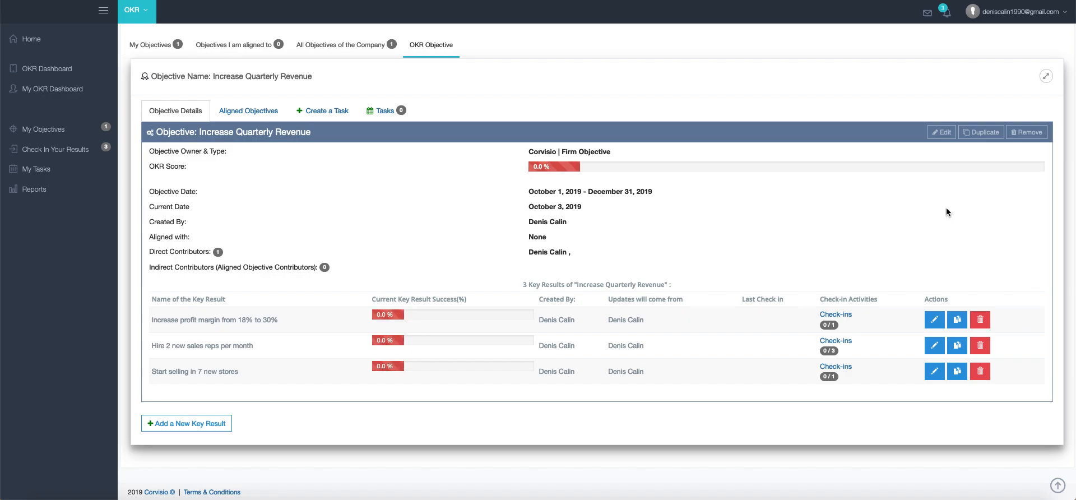
pyautogui.moveTo(691, 153)
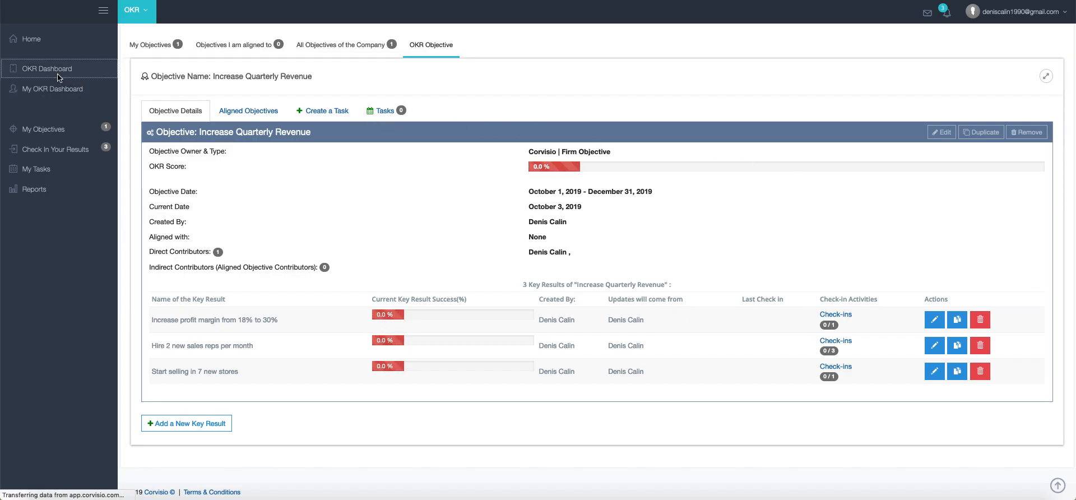
# Expand Increase Quarterly Revenue under My Objectives, then go back to the OKR Dashboard.
pyautogui.click(47, 67)
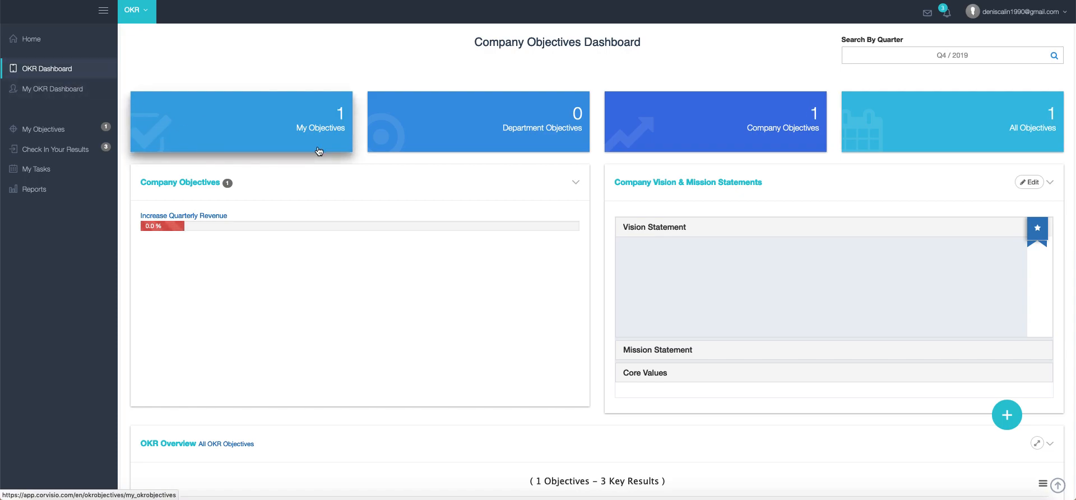
pyautogui.moveTo(79, 136)
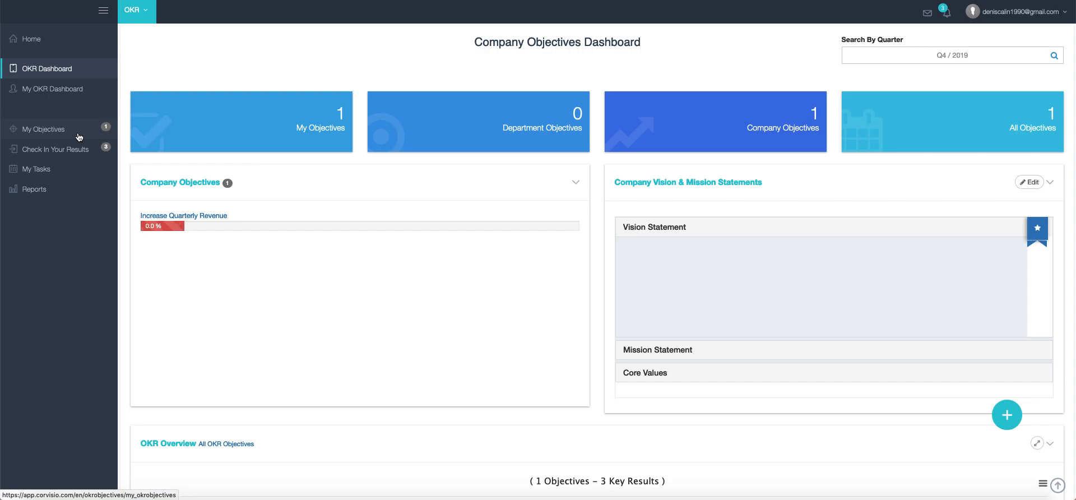
pyautogui.click(43, 129)
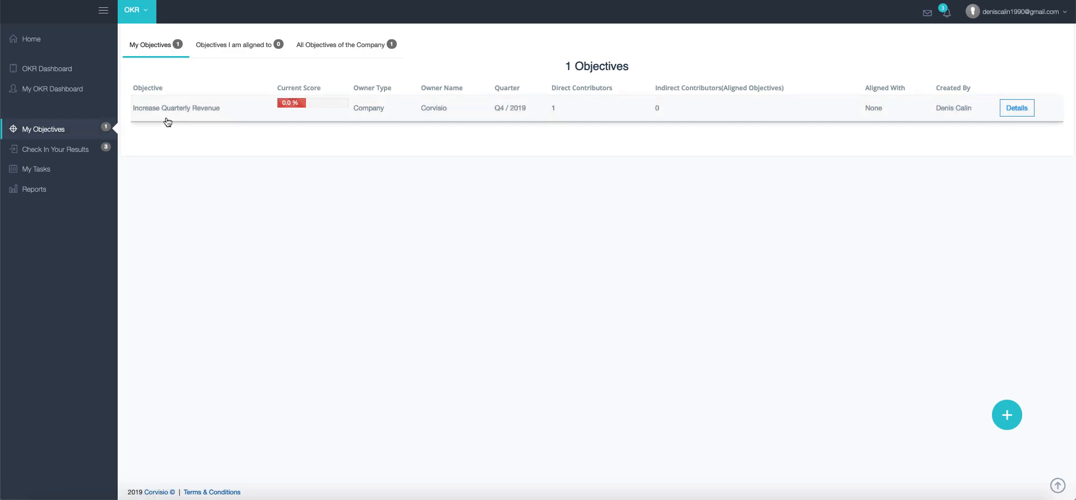
pyautogui.click(175, 108)
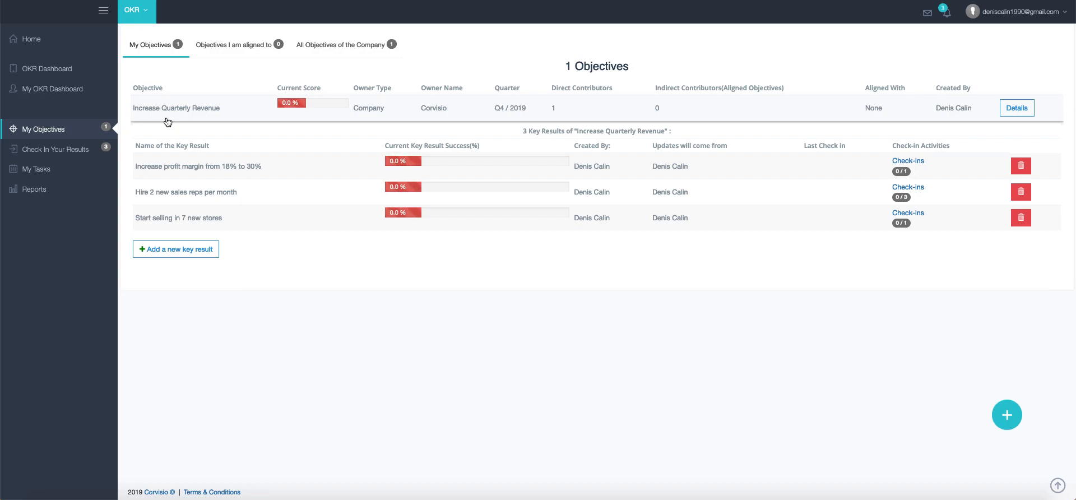
pyautogui.moveTo(45, 68)
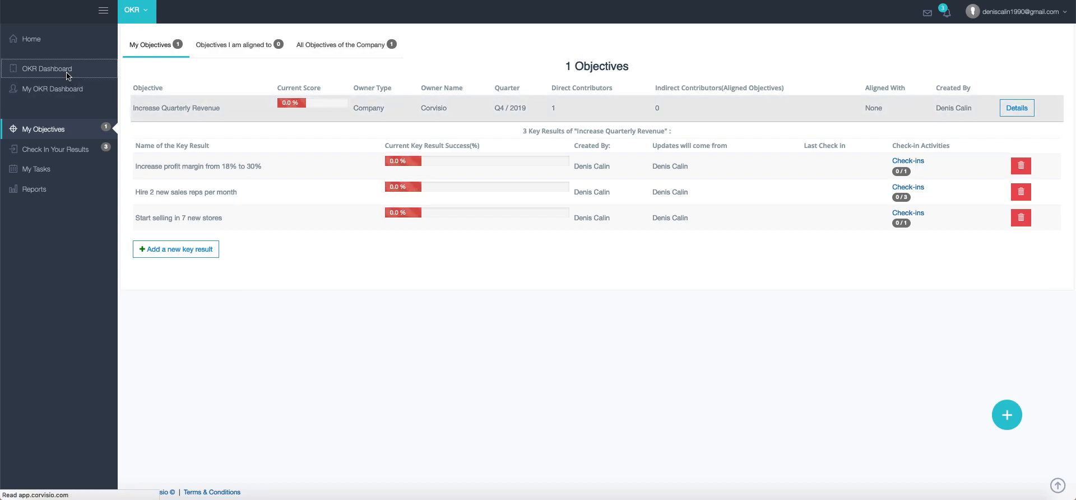
pyautogui.click(46, 69)
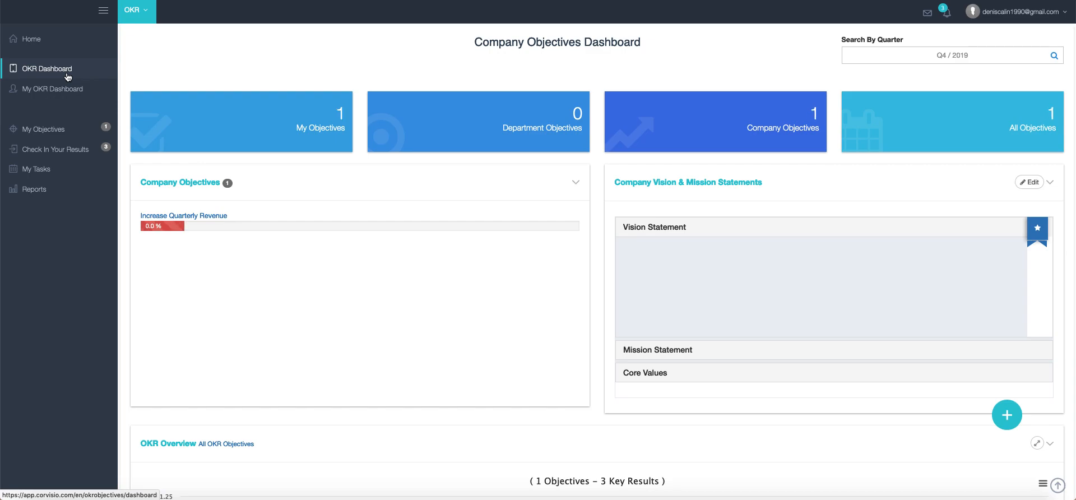